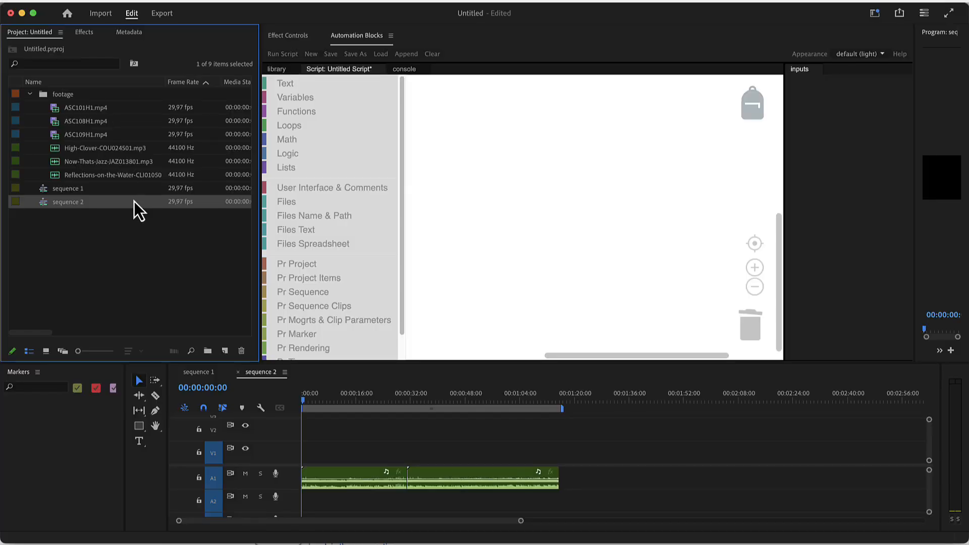
View sequence 1, then return the timeline to sequence 2 and select it in the project
click(66, 188)
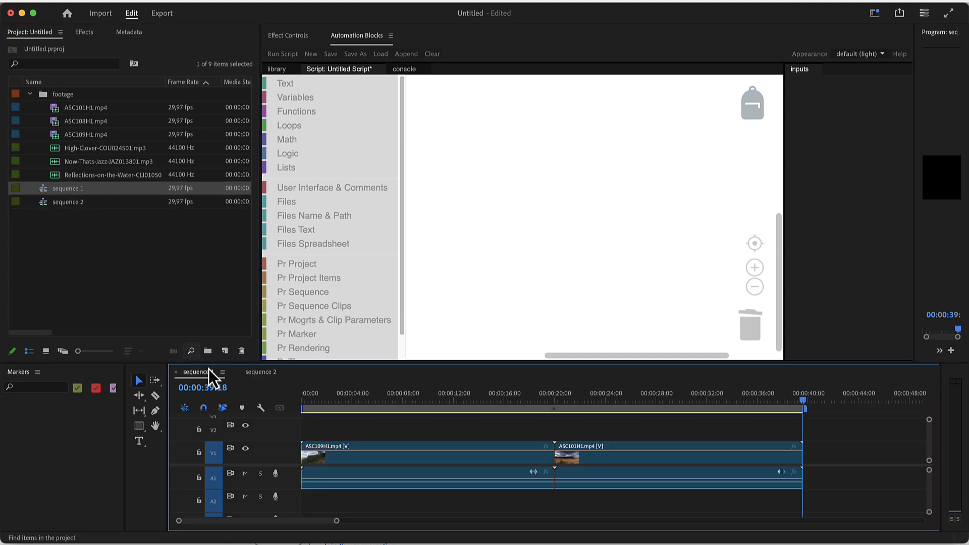
click(259, 371)
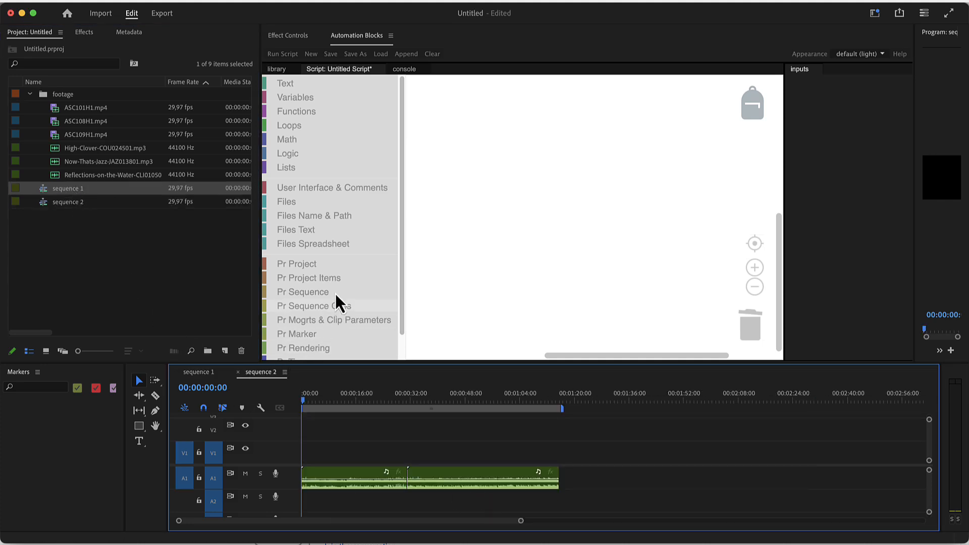
click(67, 202)
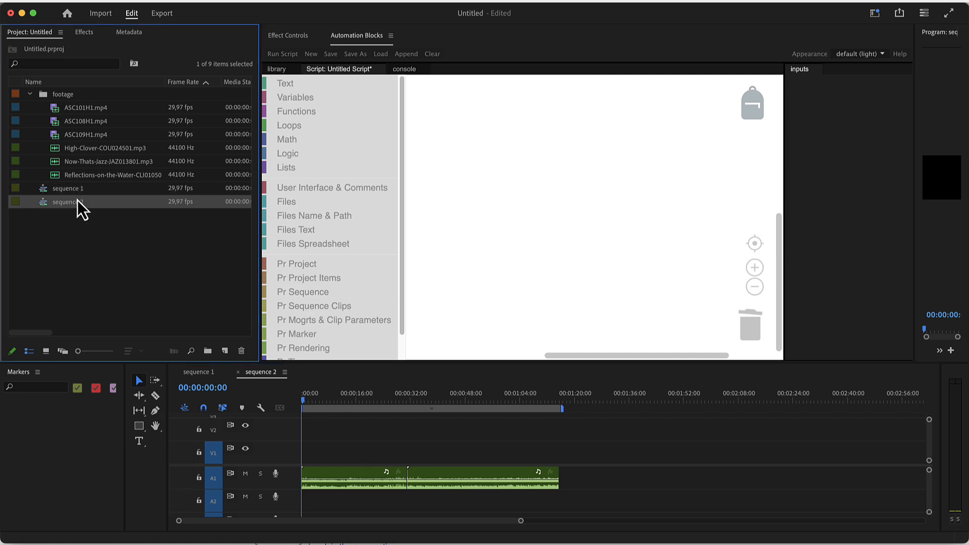
mouse_move(411, 193)
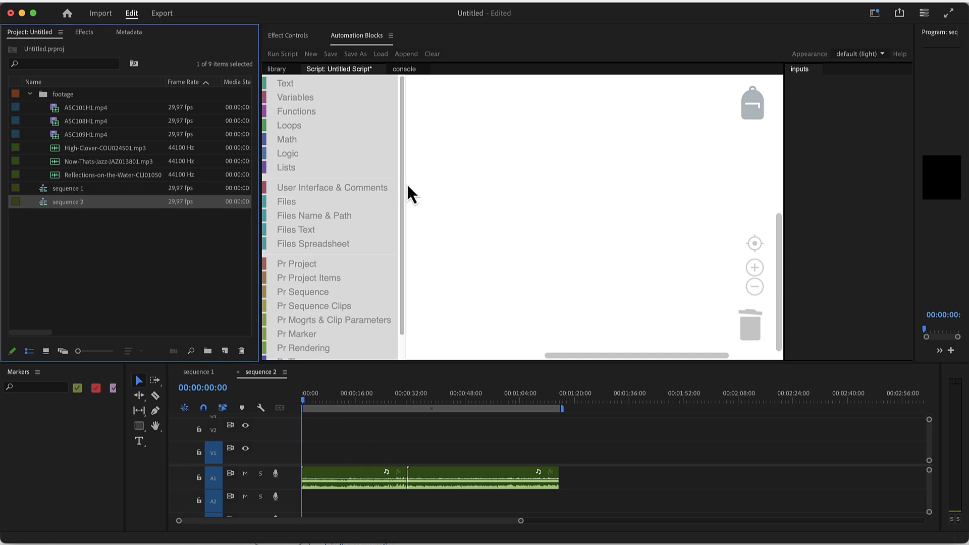
Add a write-to-console block that prints the active sequence's name attribute
click(332, 187)
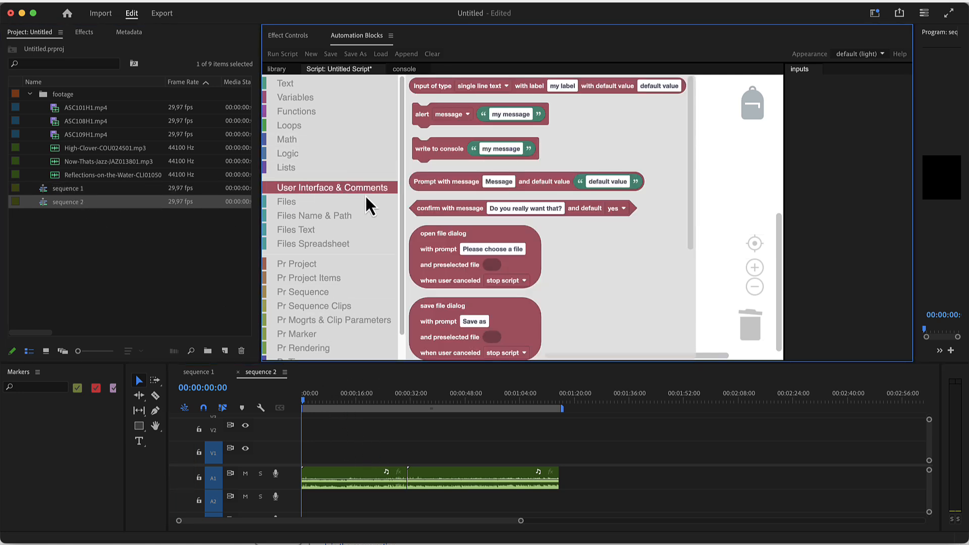
drag(440, 149, 484, 171)
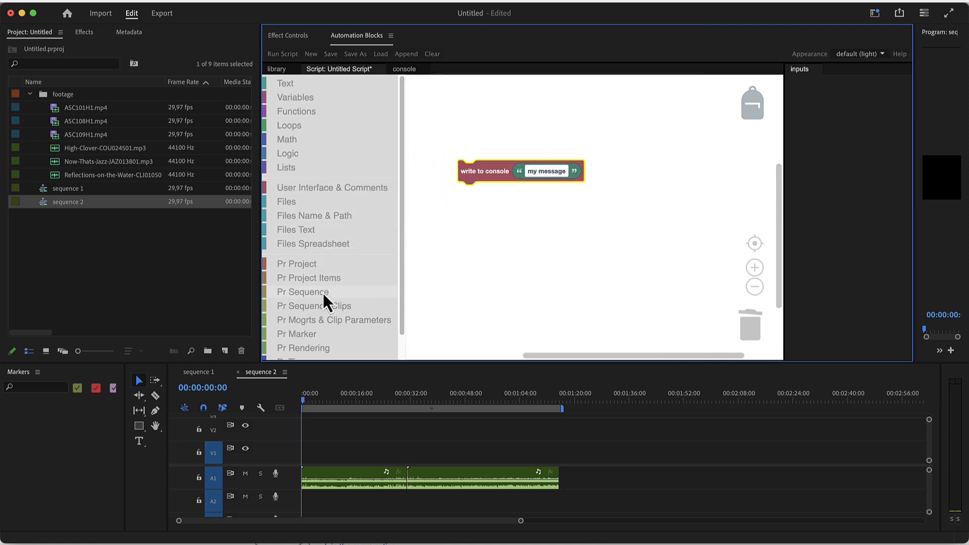
click(303, 291)
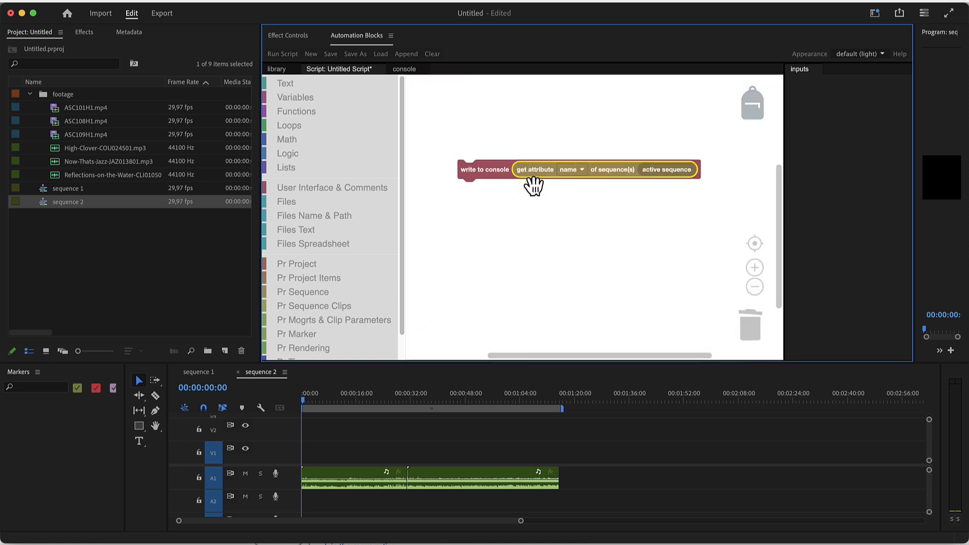
mouse_move(485, 201)
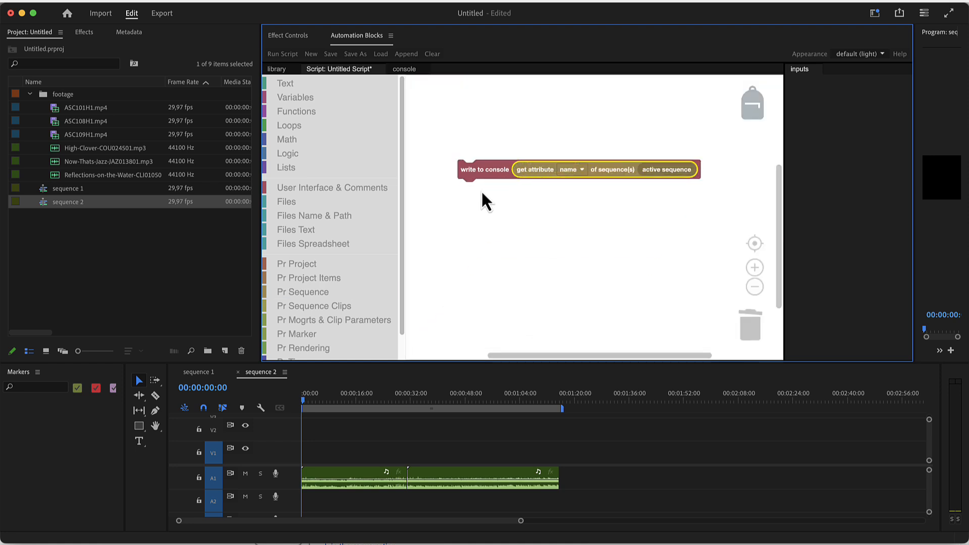
click(402, 476)
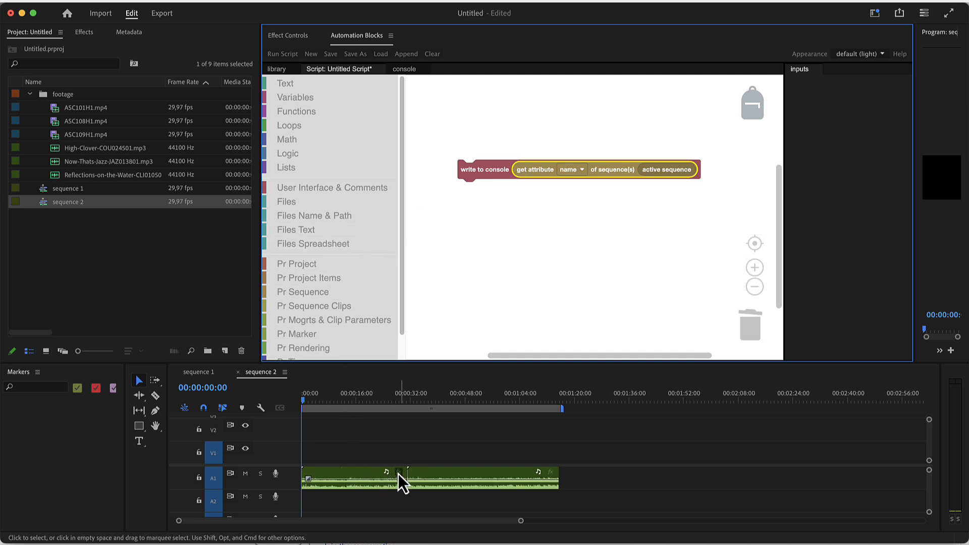
Add a 'for each clip' loop set to all audio tracks of the active sequence
click(313, 305)
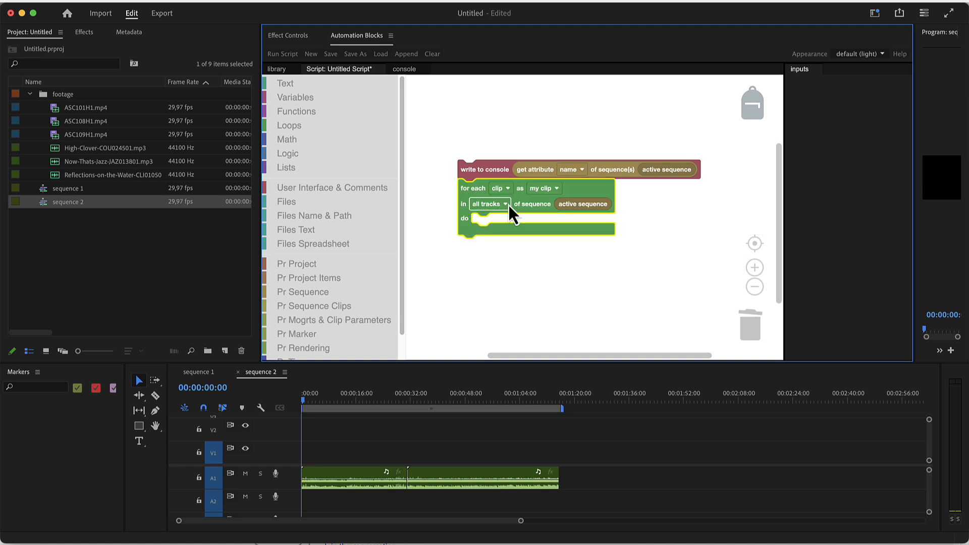
click(488, 204)
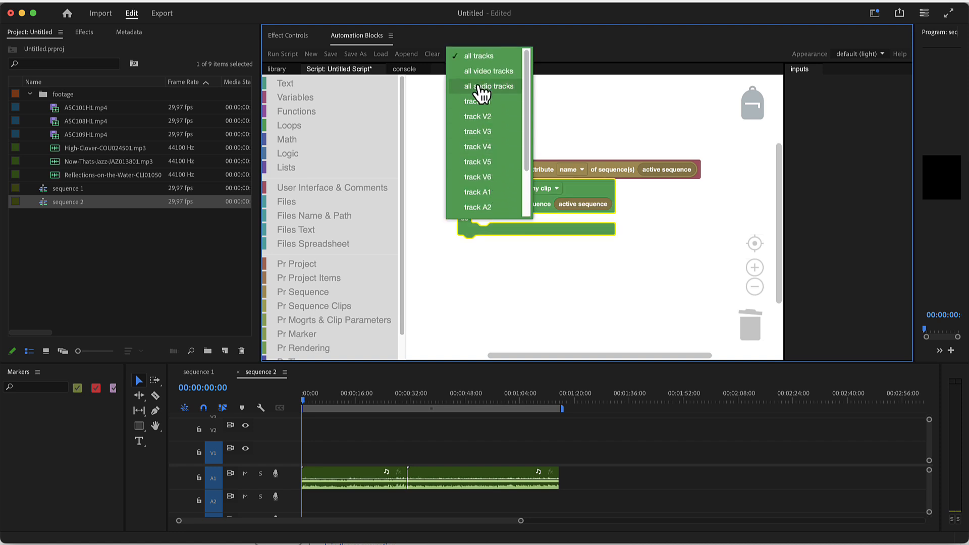
click(488, 86)
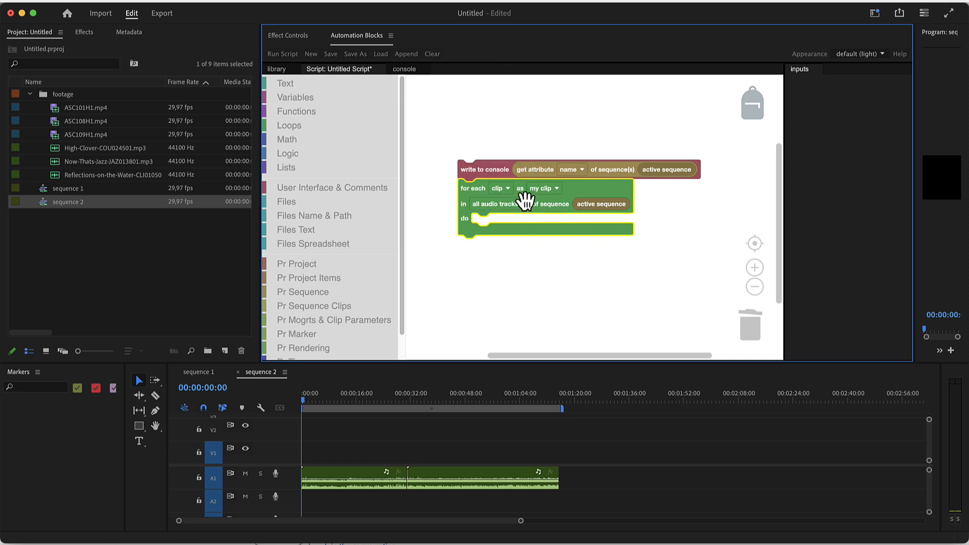
mouse_move(528, 195)
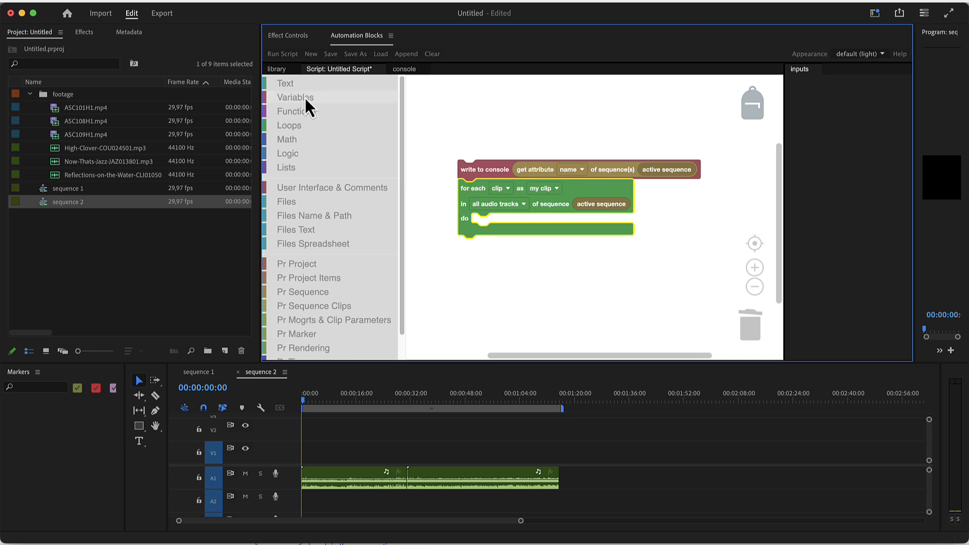
click(295, 97)
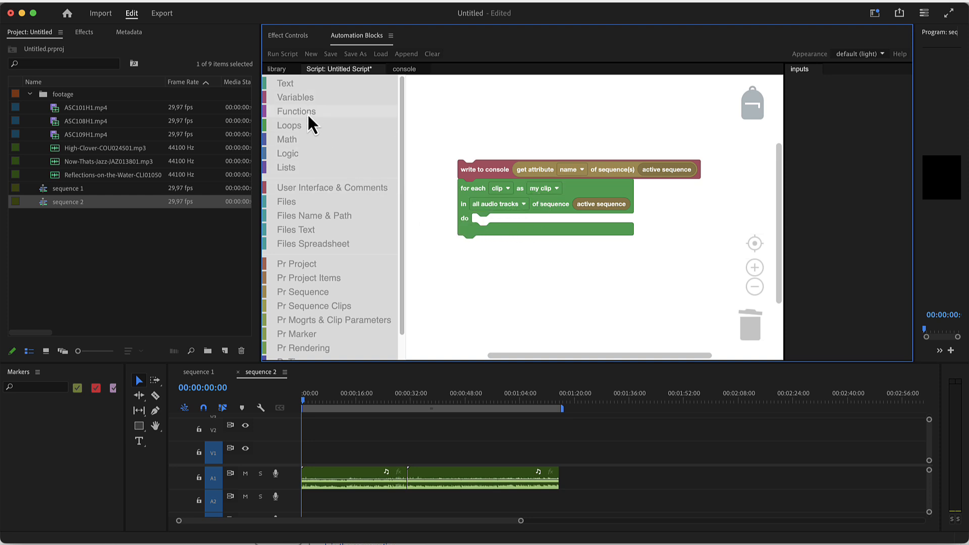
Put a write-to-console block printing 'get attribute name' of my clip inside the loop
click(330, 187)
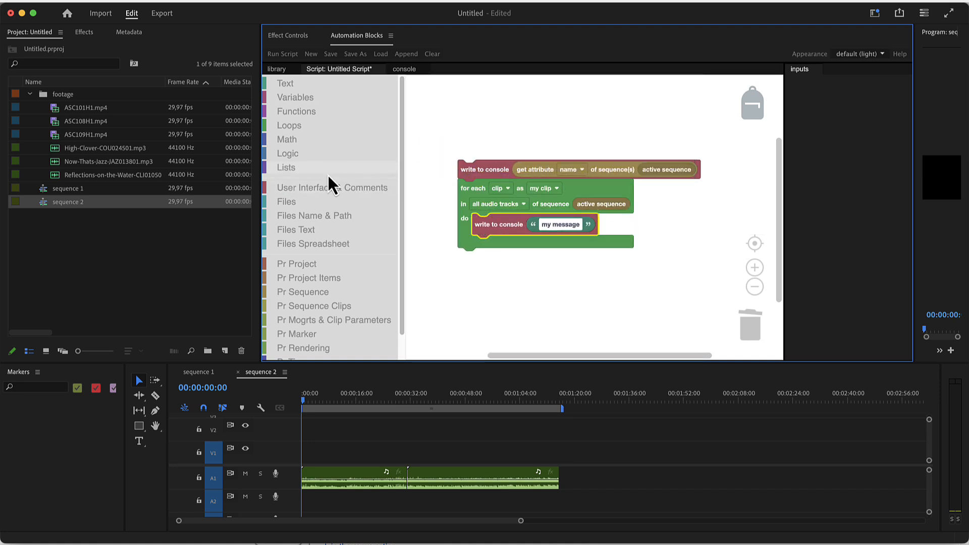
mouse_move(316, 312)
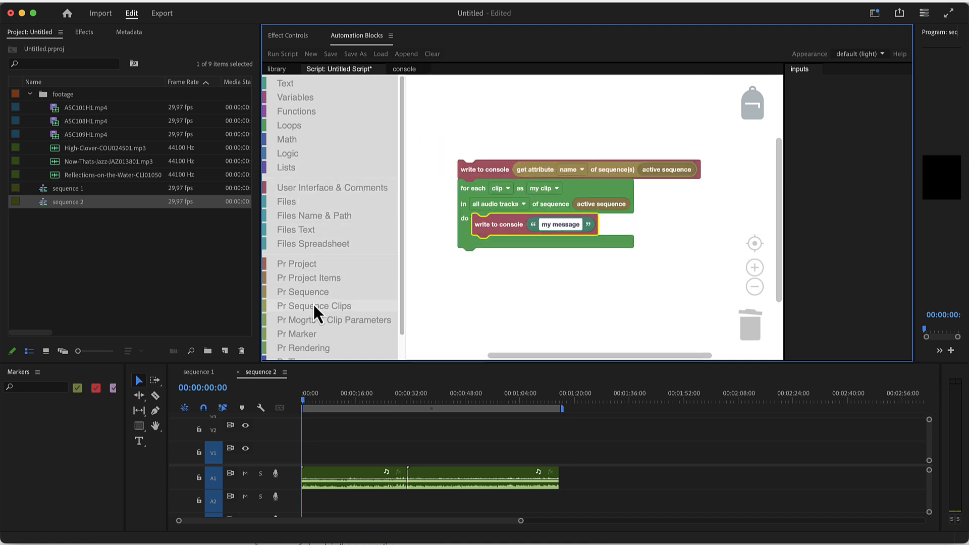
click(313, 305)
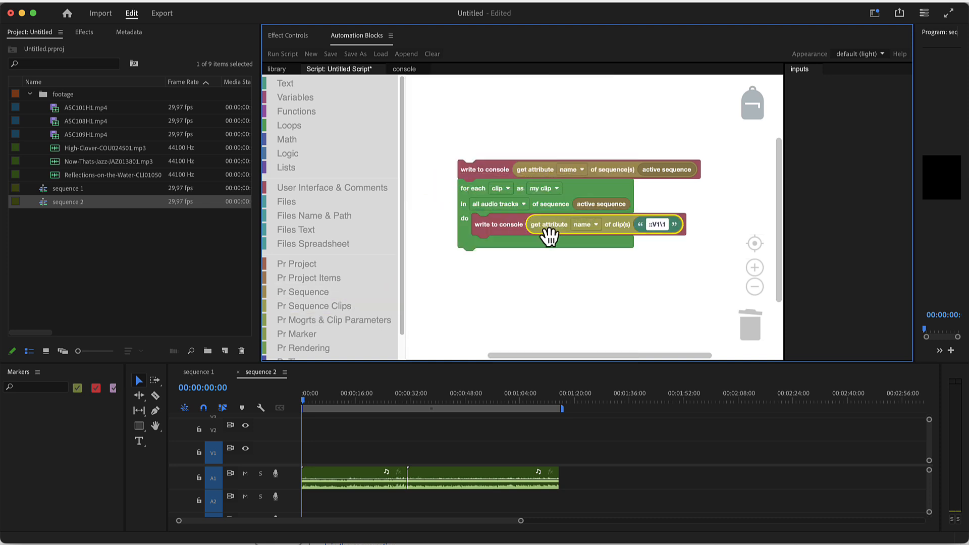
mouse_move(643, 232)
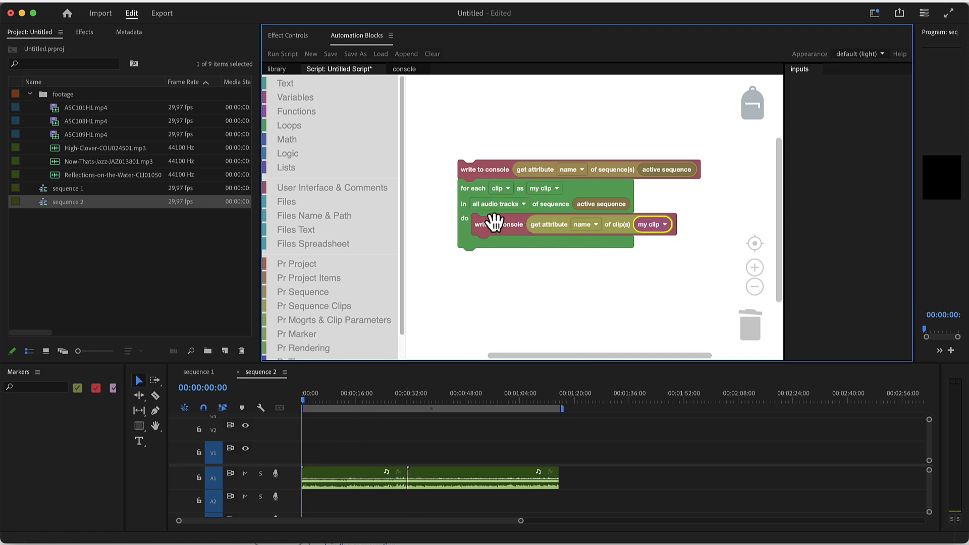
mouse_move(550, 232)
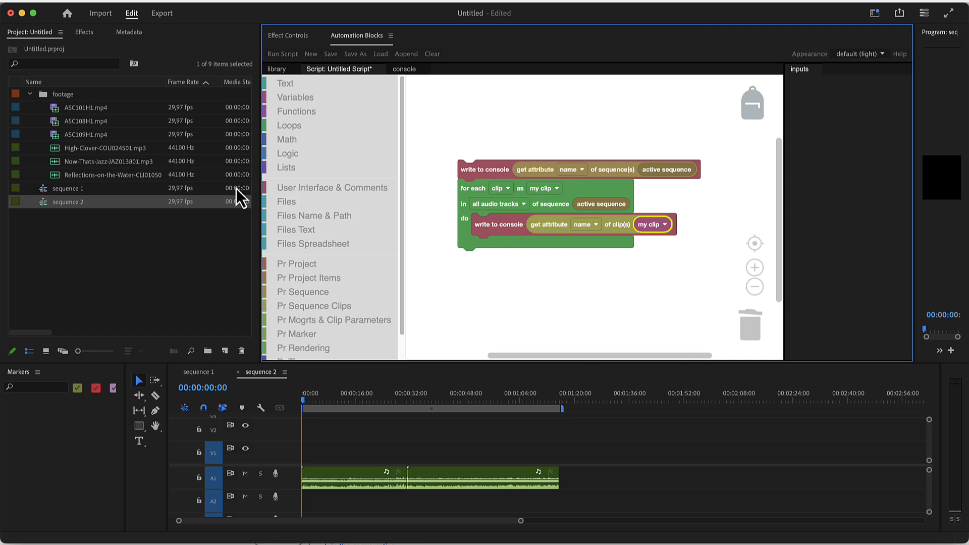
mouse_move(67, 162)
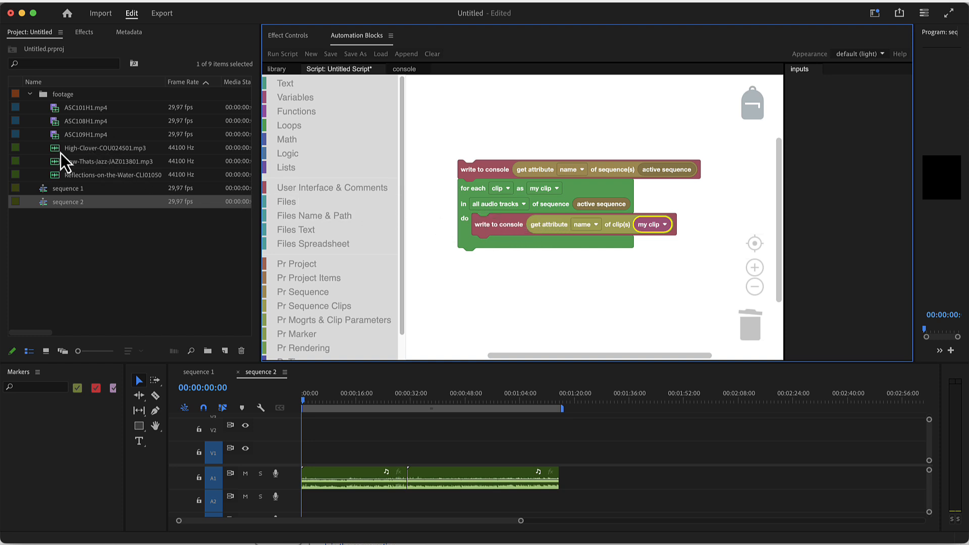
mouse_move(106, 167)
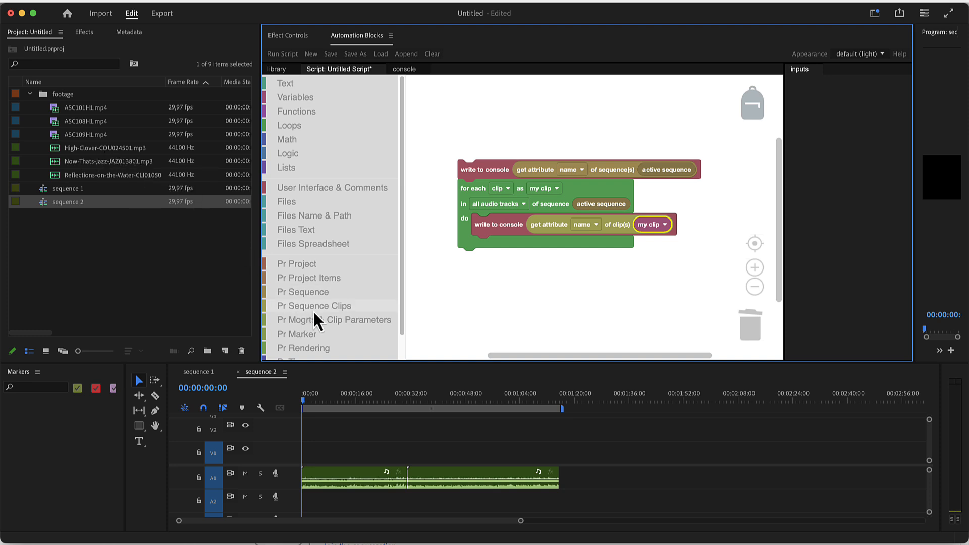
Add a second console block in the loop printing each clip's media path attribute
click(313, 305)
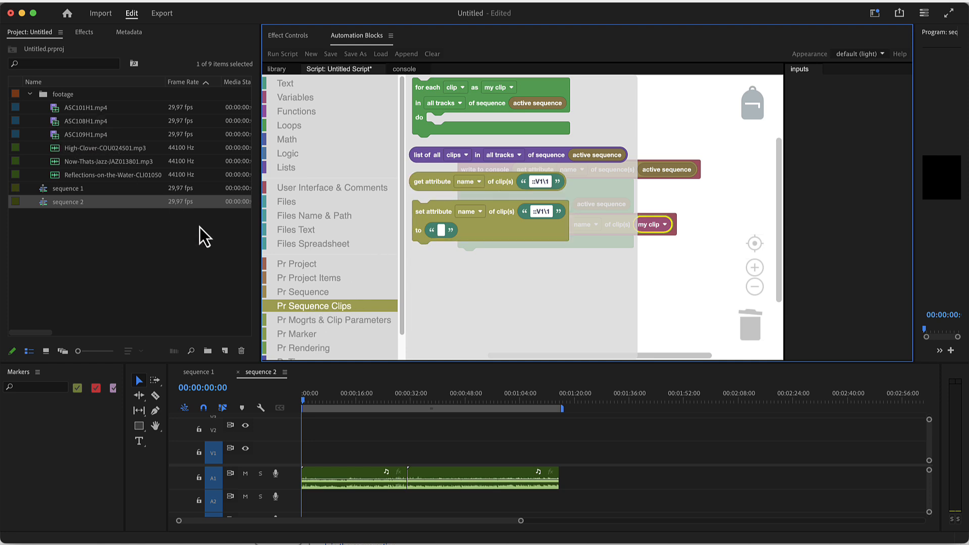
click(309, 278)
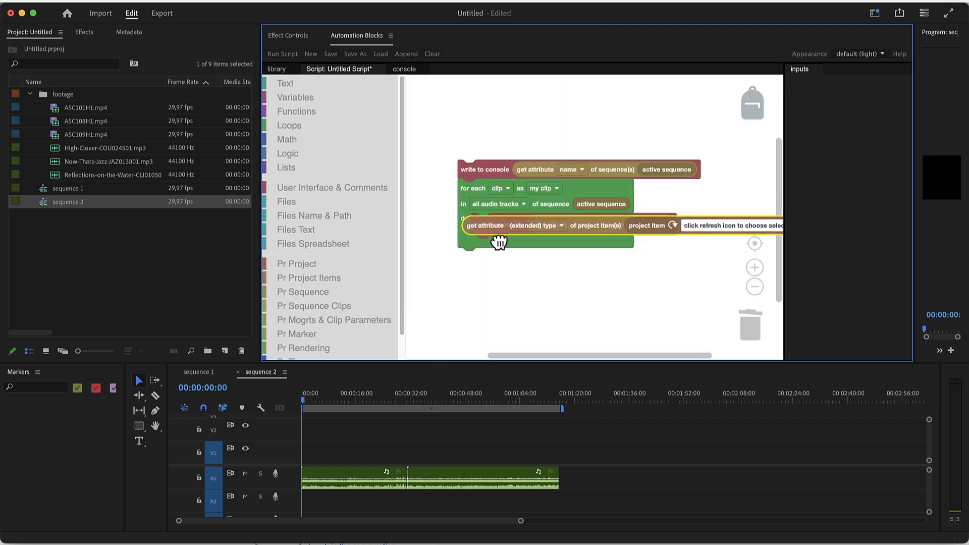
click(543, 225)
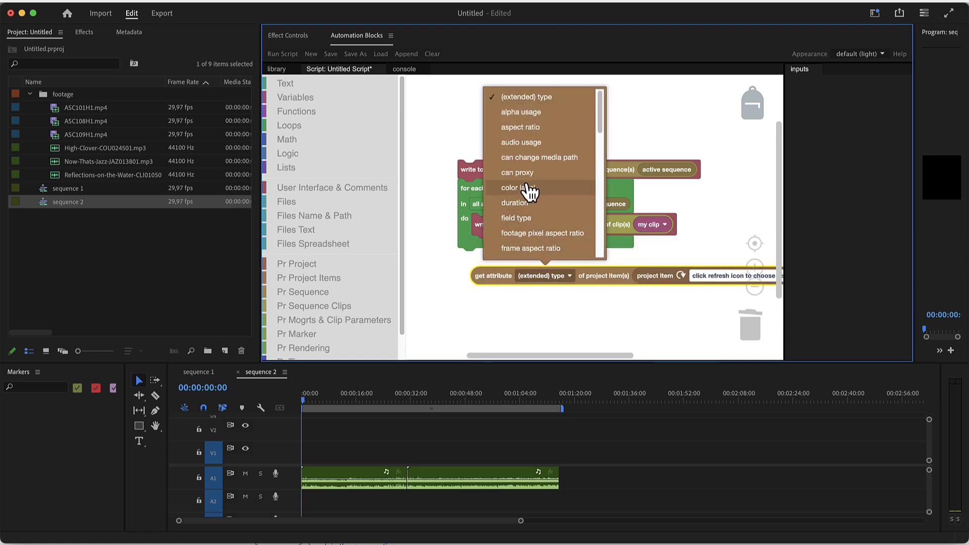
scroll(down, 3)
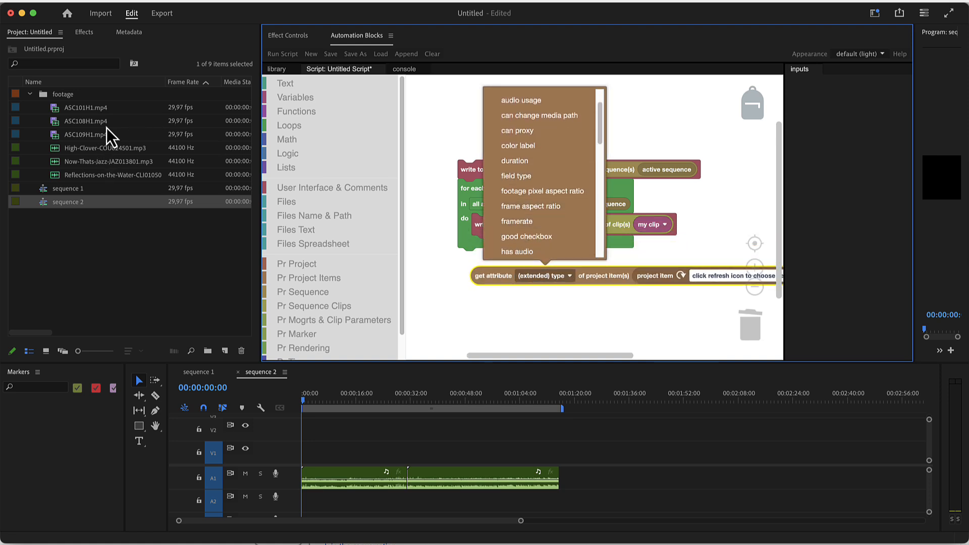
mouse_move(562, 229)
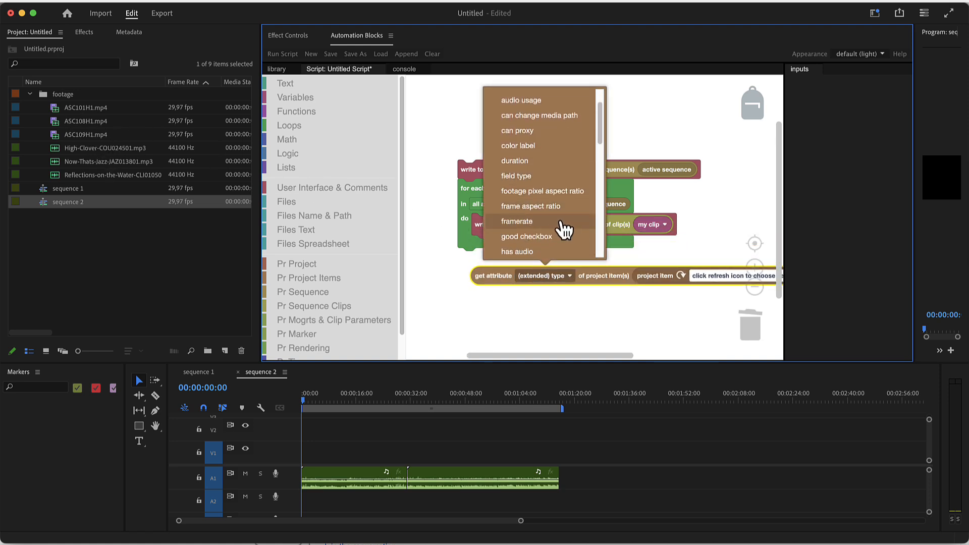
scroll(down, 3)
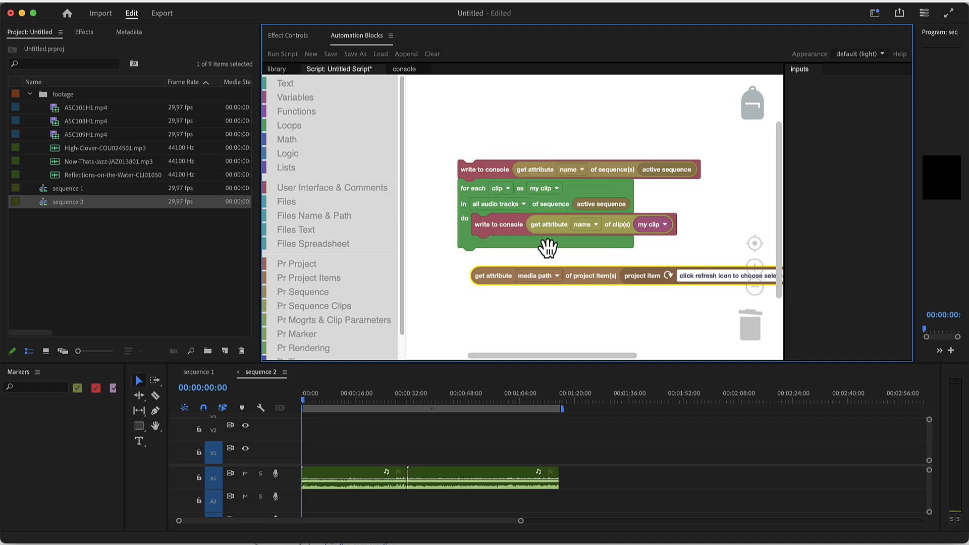
right_click(651, 224)
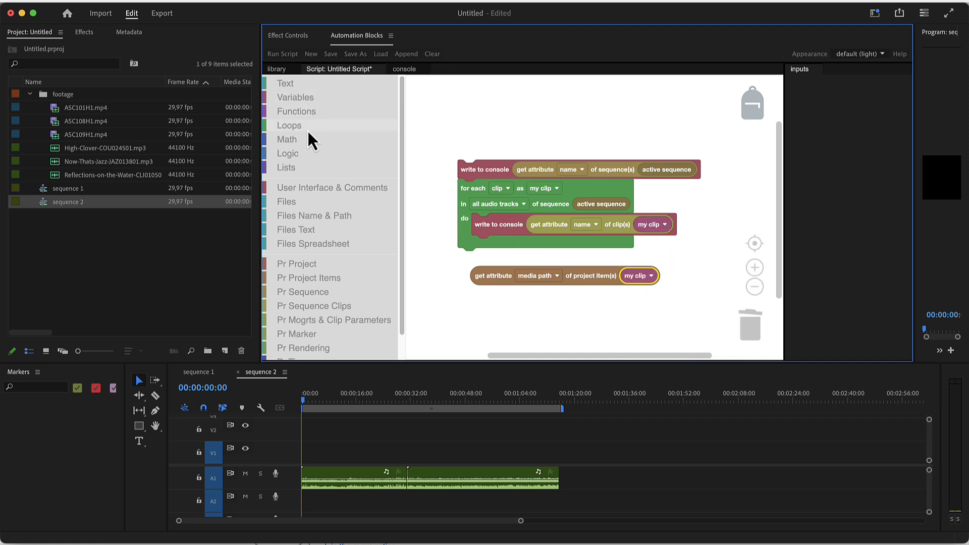
click(329, 187)
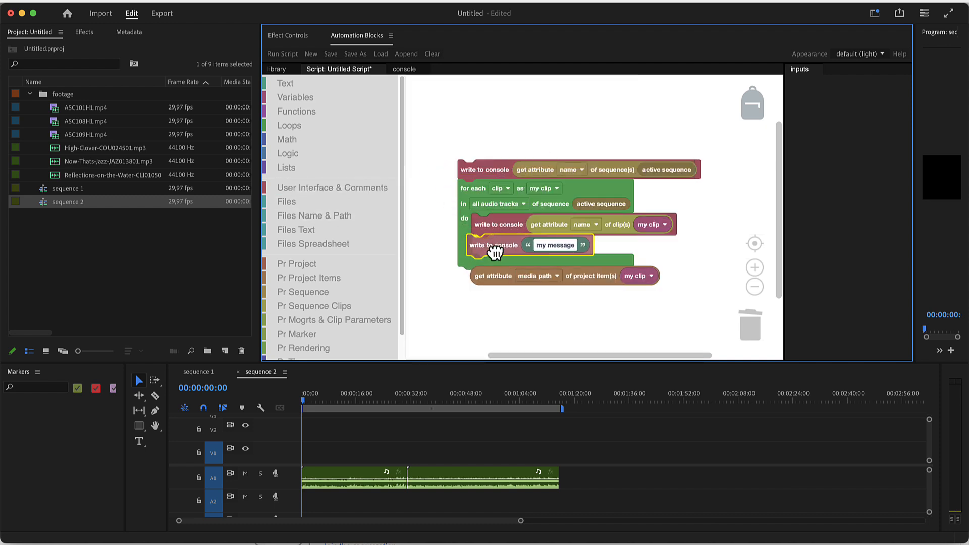
drag(493, 276, 562, 248)
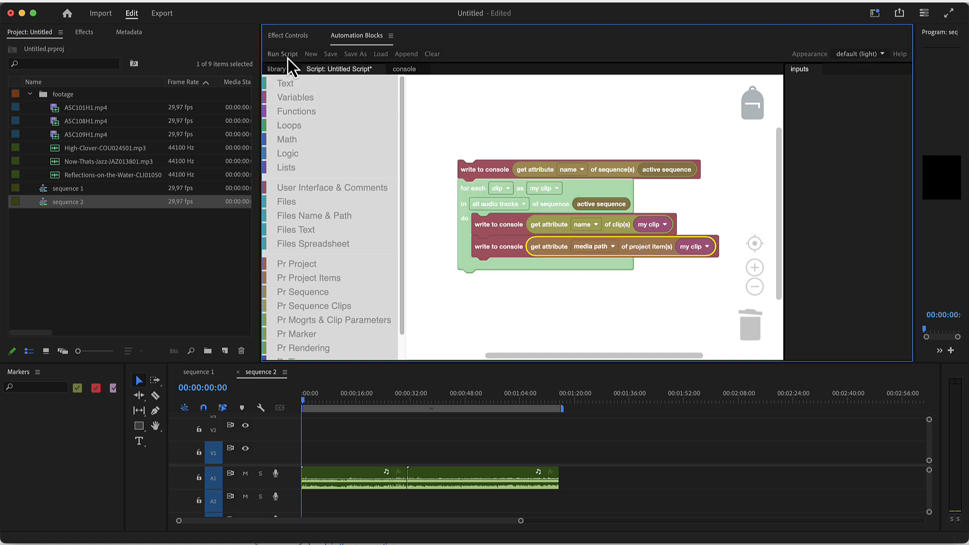
Run the script and compare the console output with the first audio clip in the timeline
click(404, 69)
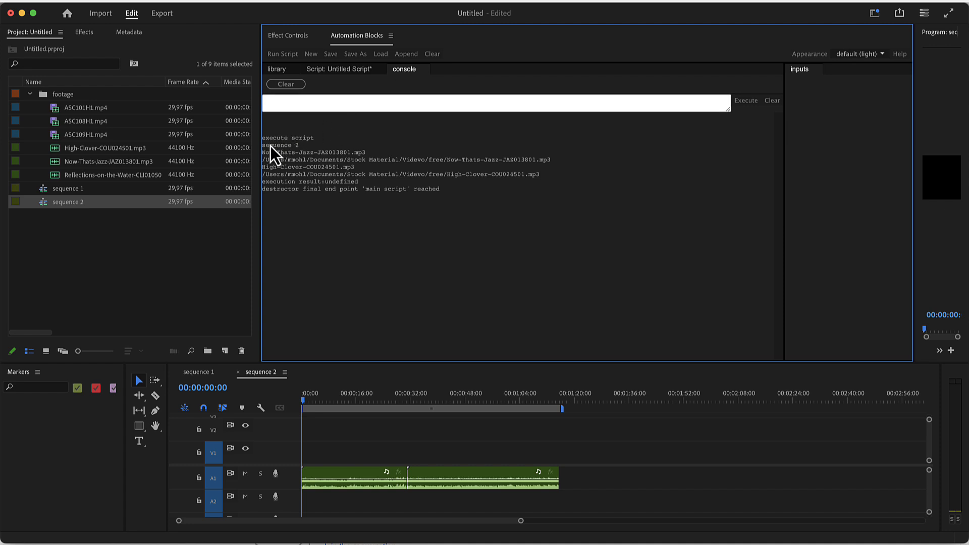
mouse_move(301, 160)
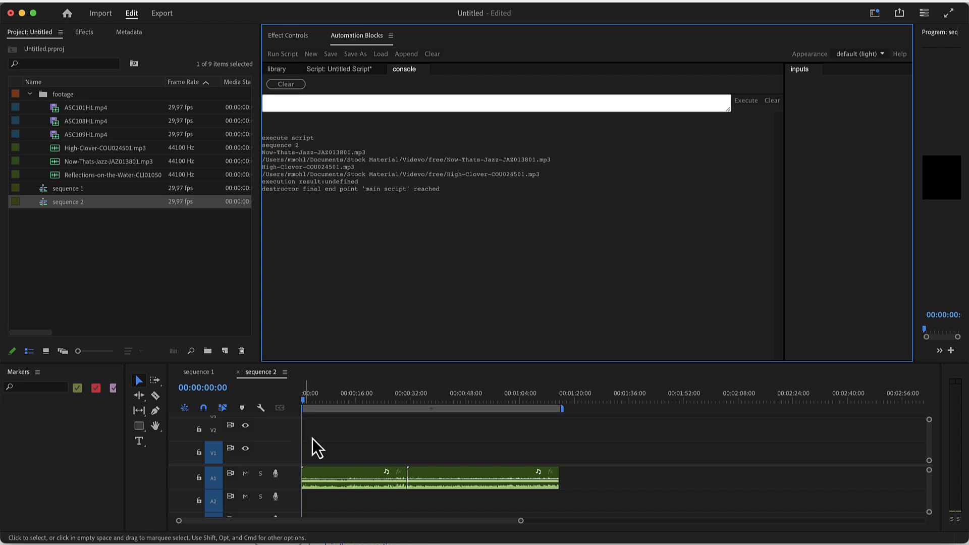
click(352, 479)
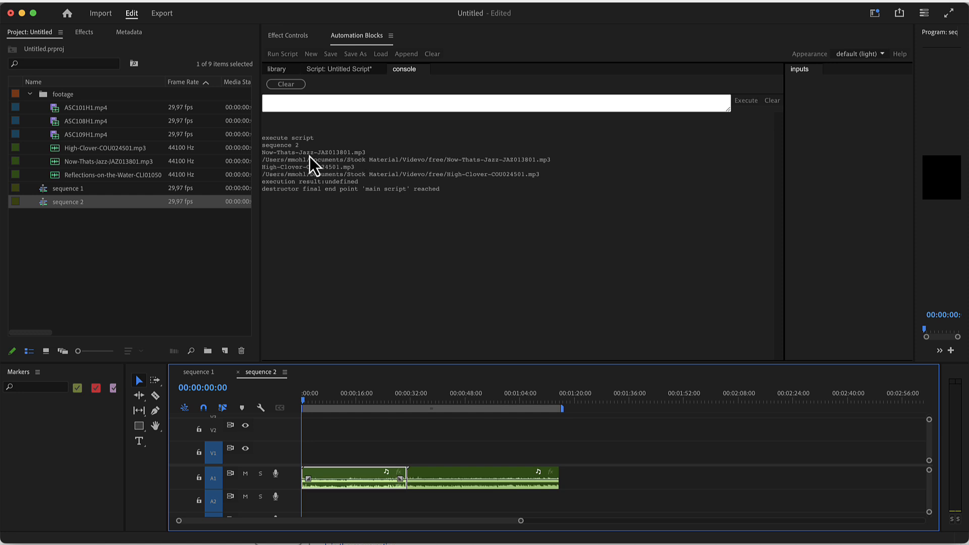
mouse_move(334, 176)
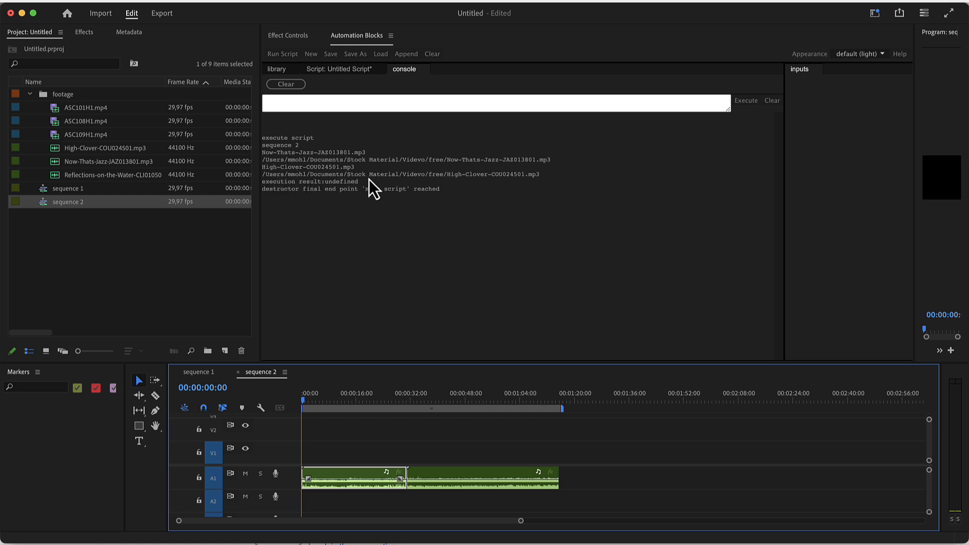
mouse_move(430, 185)
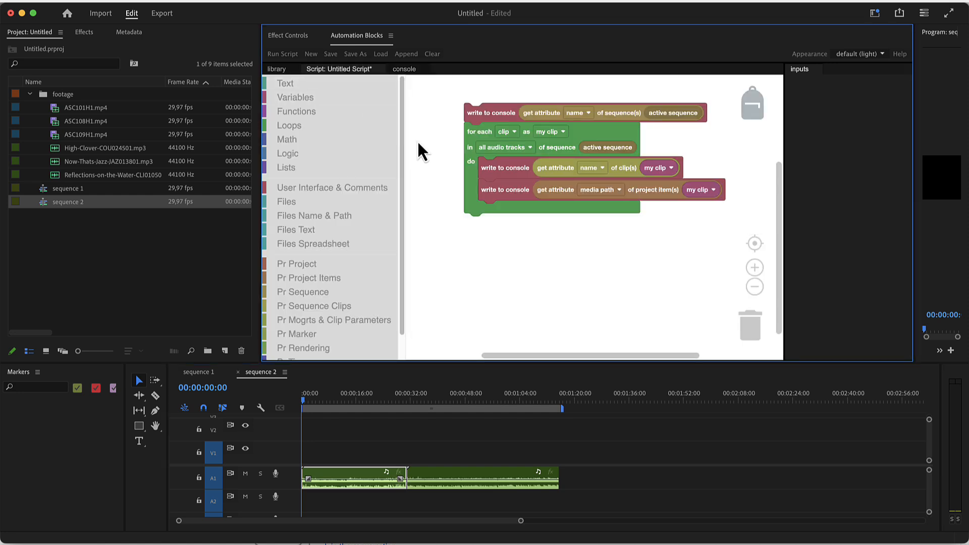
mouse_move(492, 165)
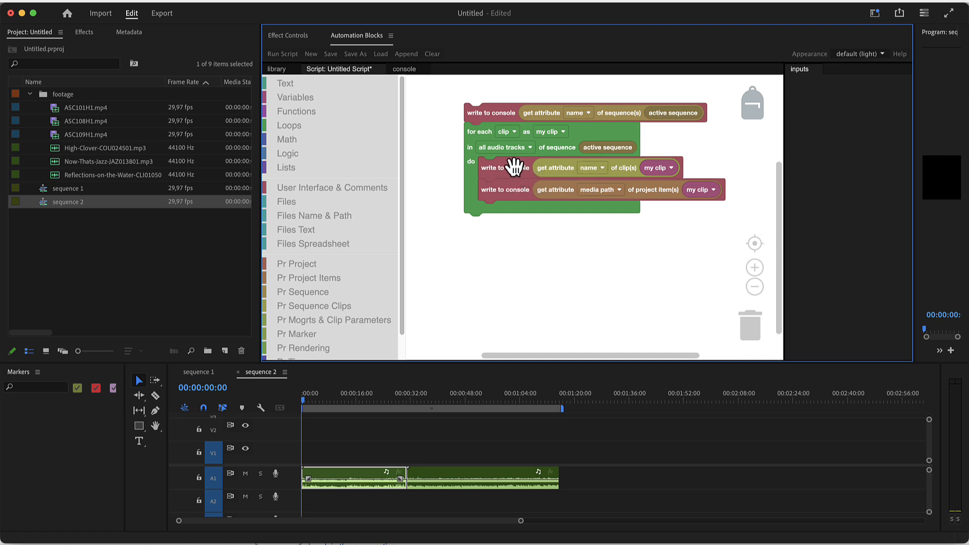
mouse_move(455, 158)
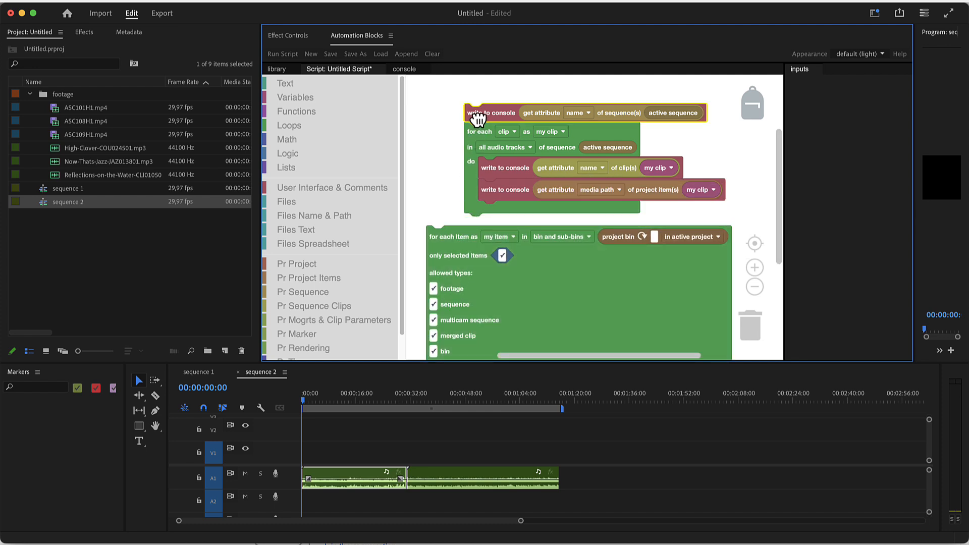
Move the printing blocks into the bin item loop and allow only the sequence item type
drag(491, 113, 519, 350)
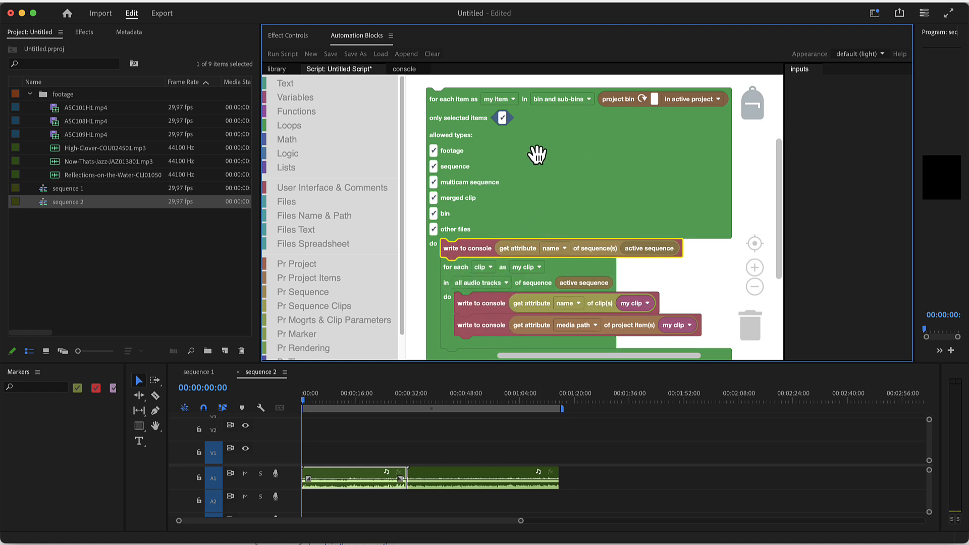
click(433, 150)
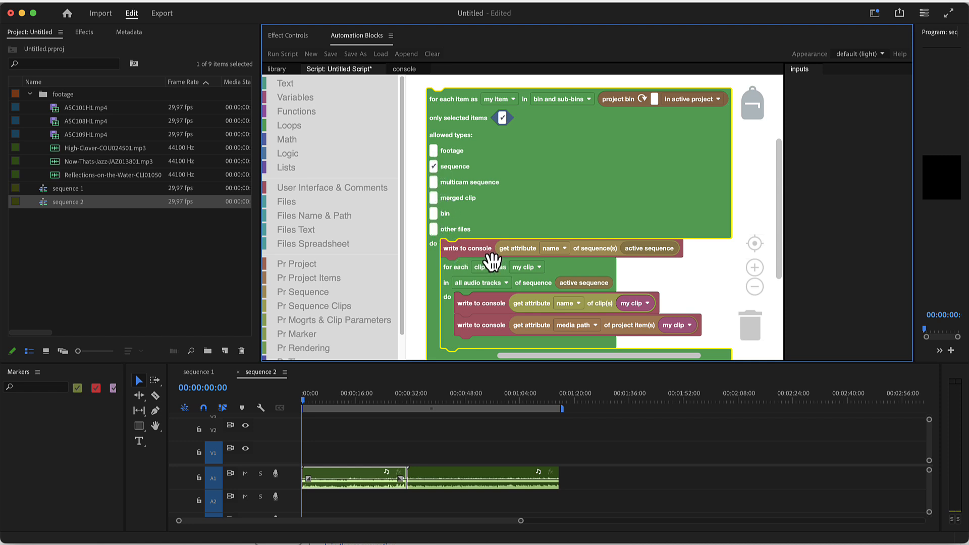
mouse_move(473, 157)
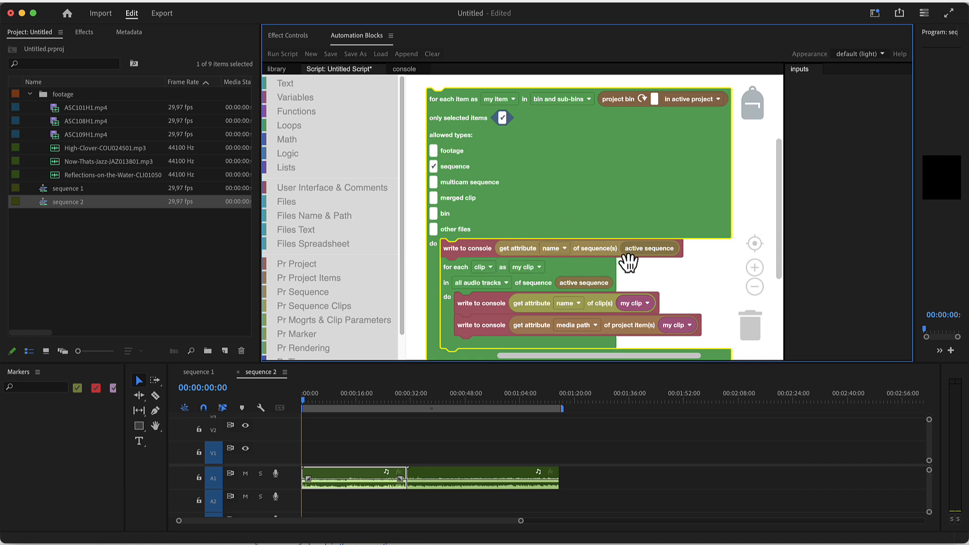
mouse_move(595, 262)
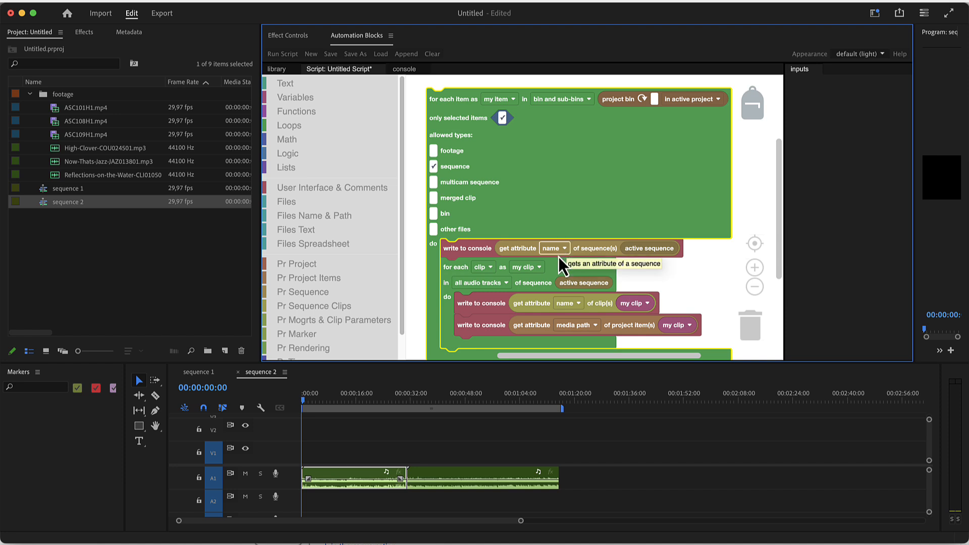
mouse_move(477, 281)
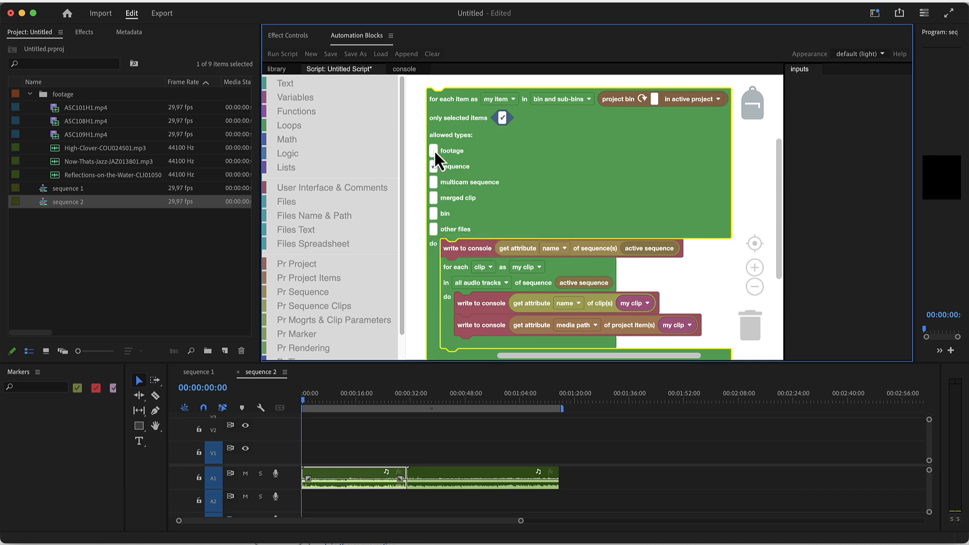
click(433, 166)
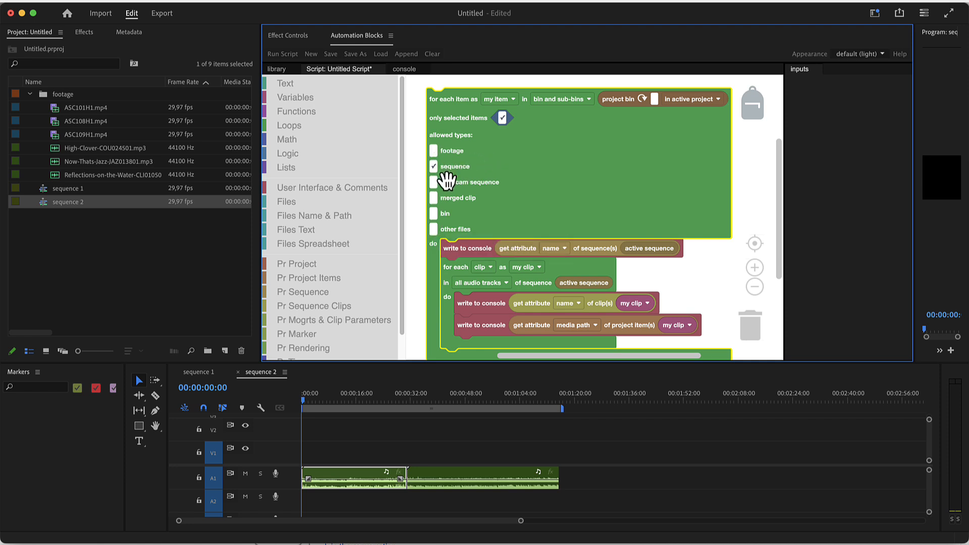
click(433, 167)
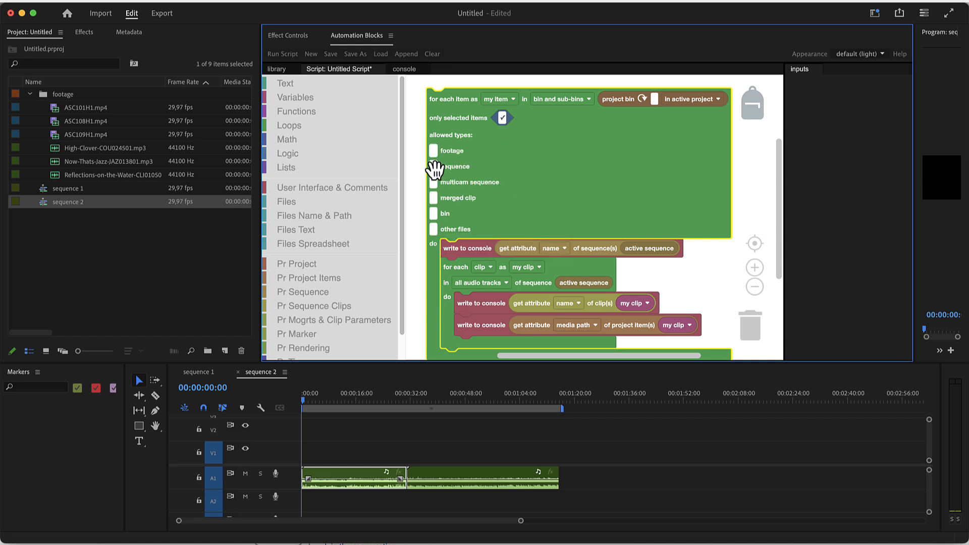
click(433, 166)
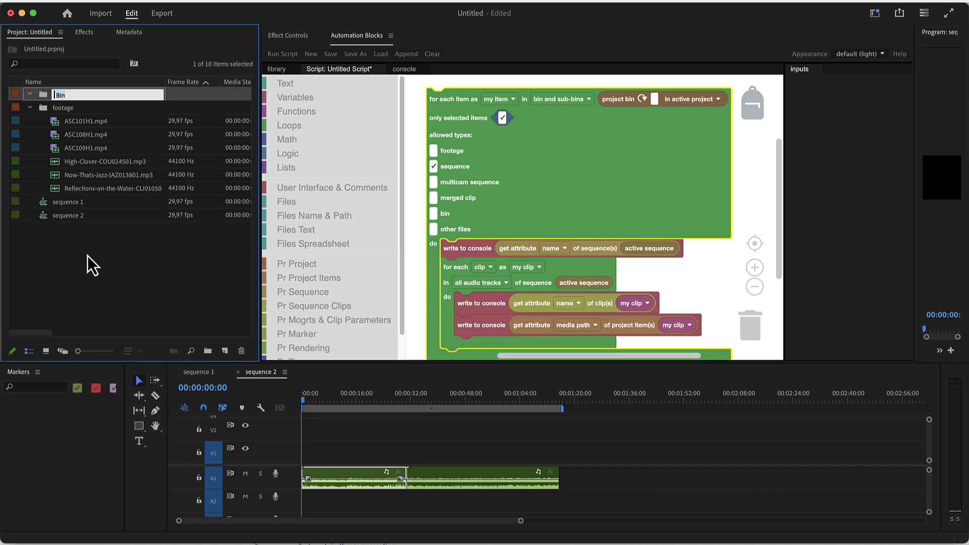
Name the new bin 'edits' and move sequence 1 and sequence 2 into it
text(edits)
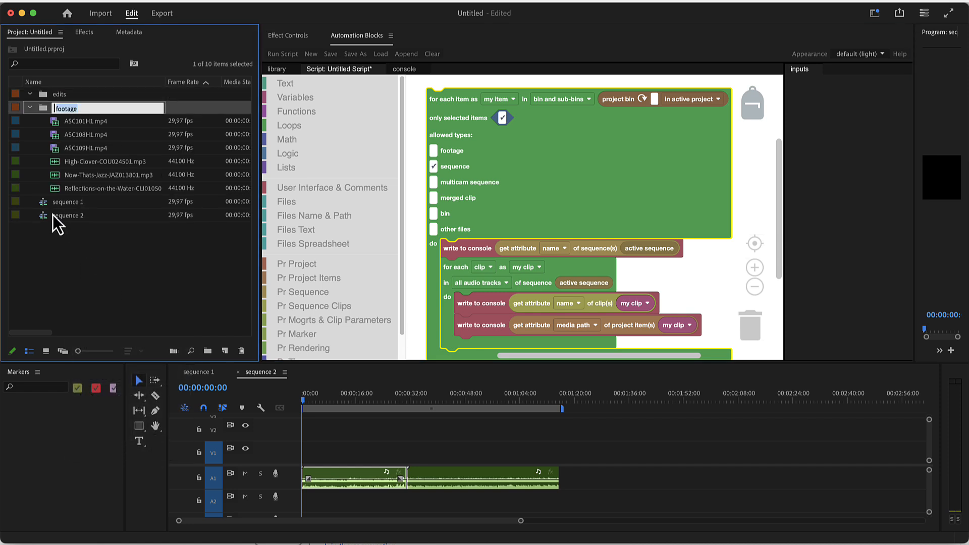
click(66, 202)
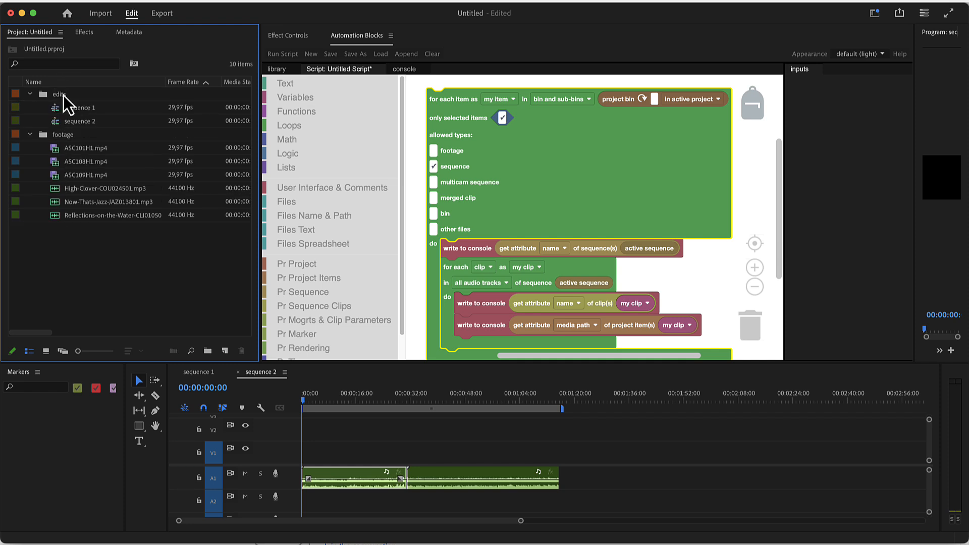
mouse_move(65, 110)
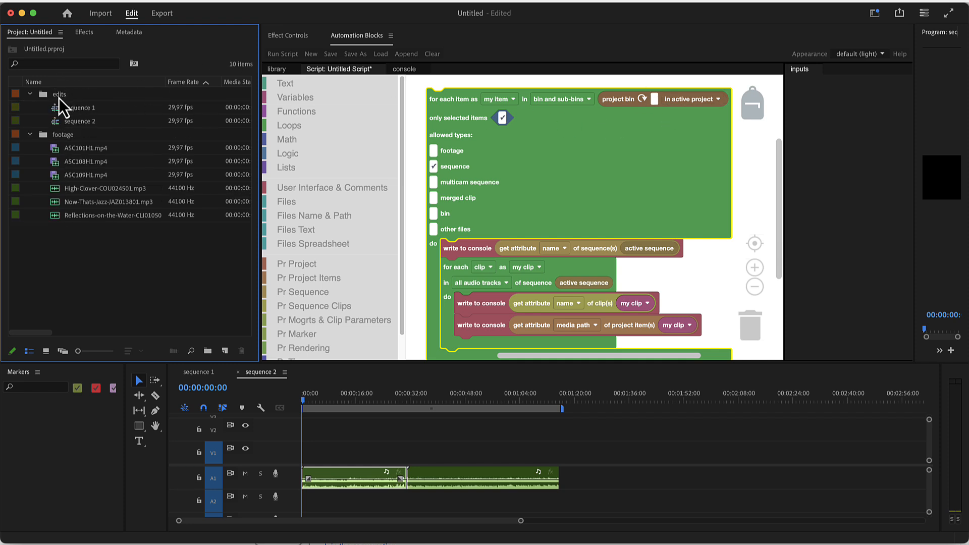
click(60, 93)
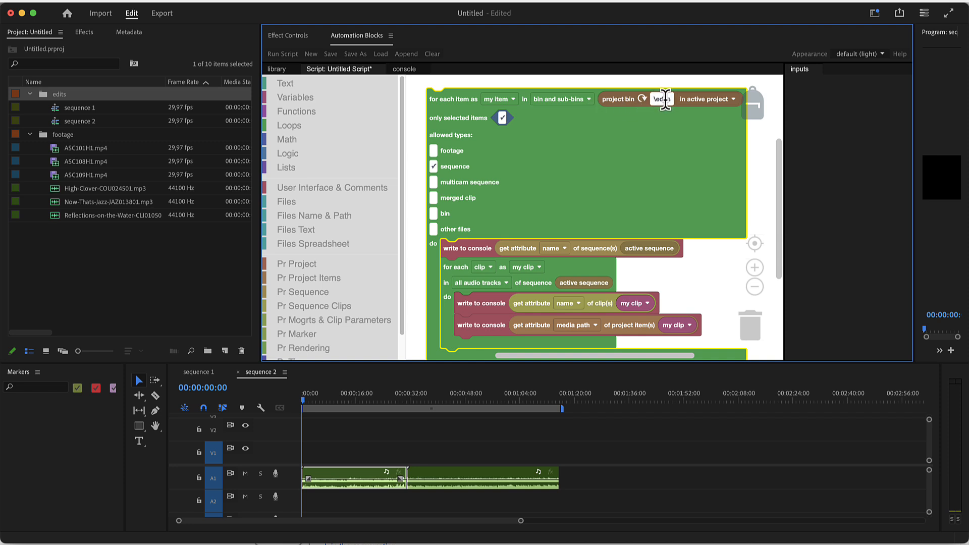
Set the loop's bin scope to include sub-bins and select the sequences in the edits bin
click(559, 99)
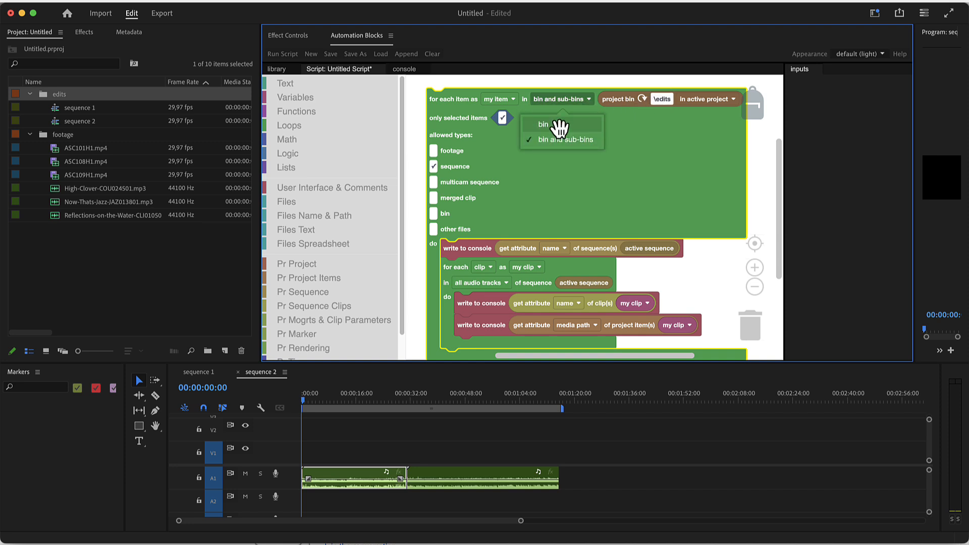
click(543, 124)
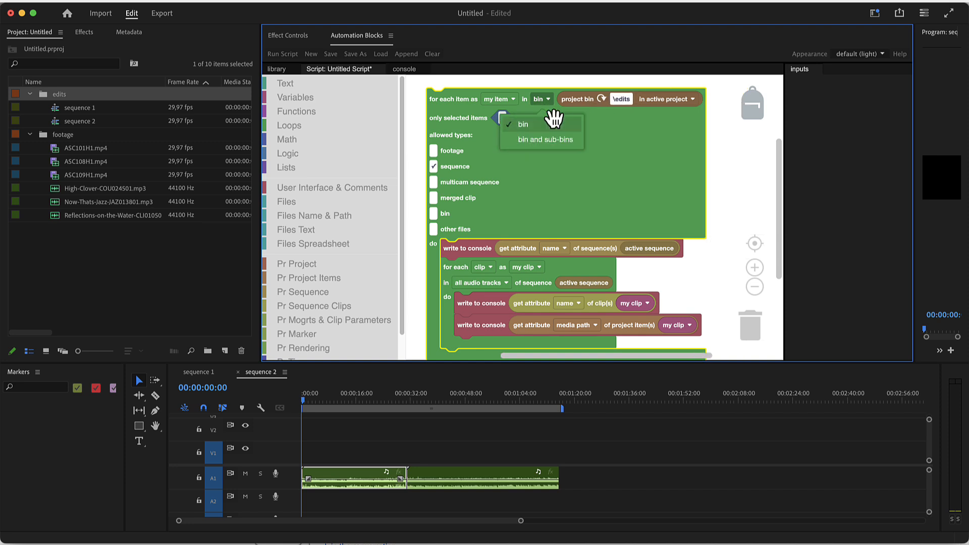
click(540, 139)
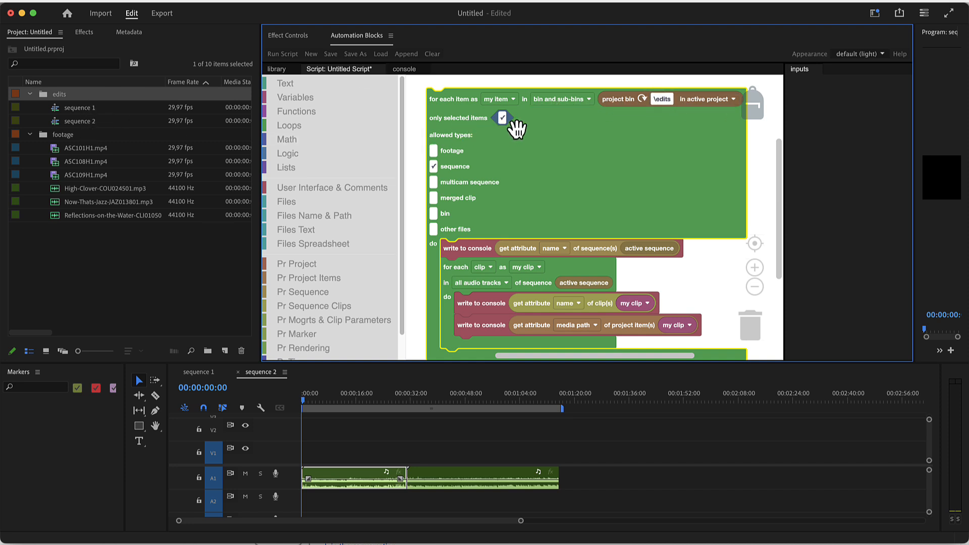
mouse_move(77, 125)
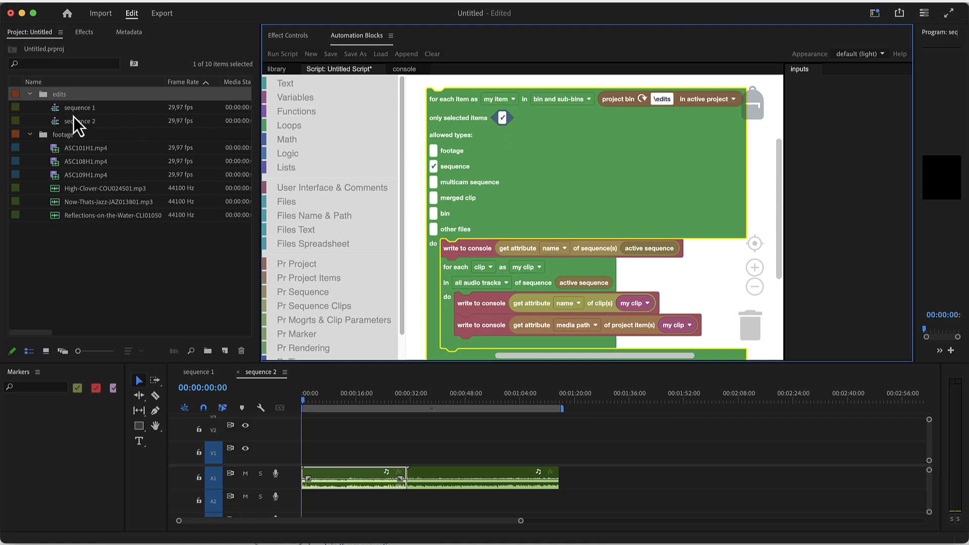
click(80, 121)
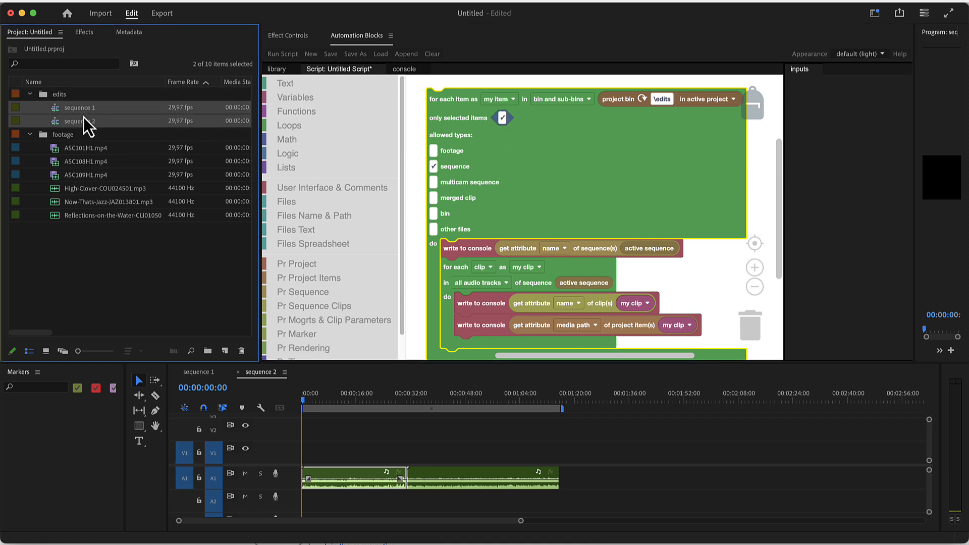
mouse_move(498, 191)
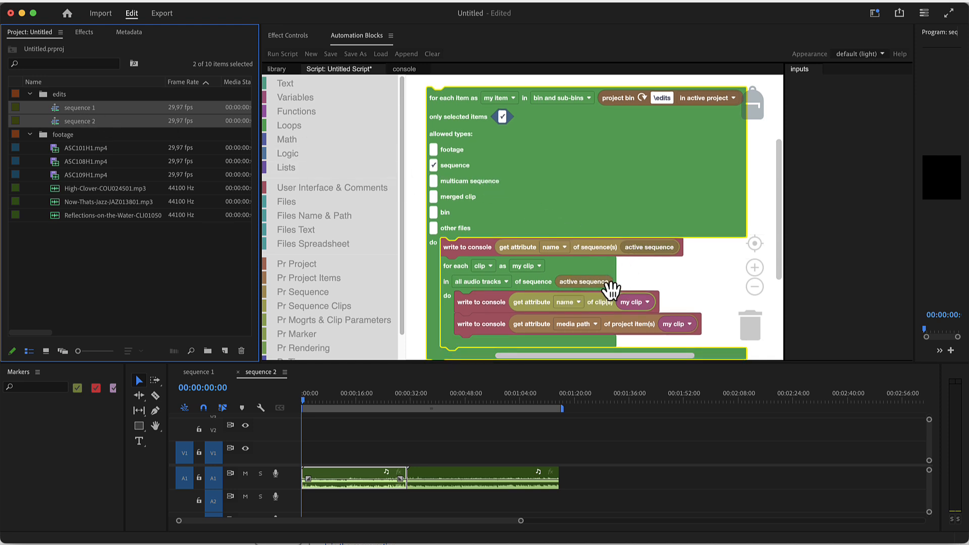
mouse_move(507, 188)
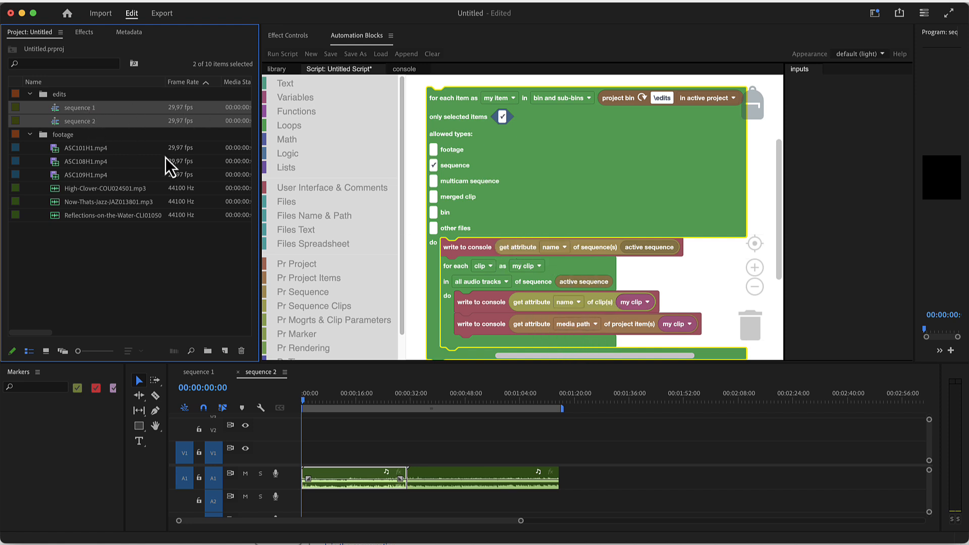
mouse_move(513, 259)
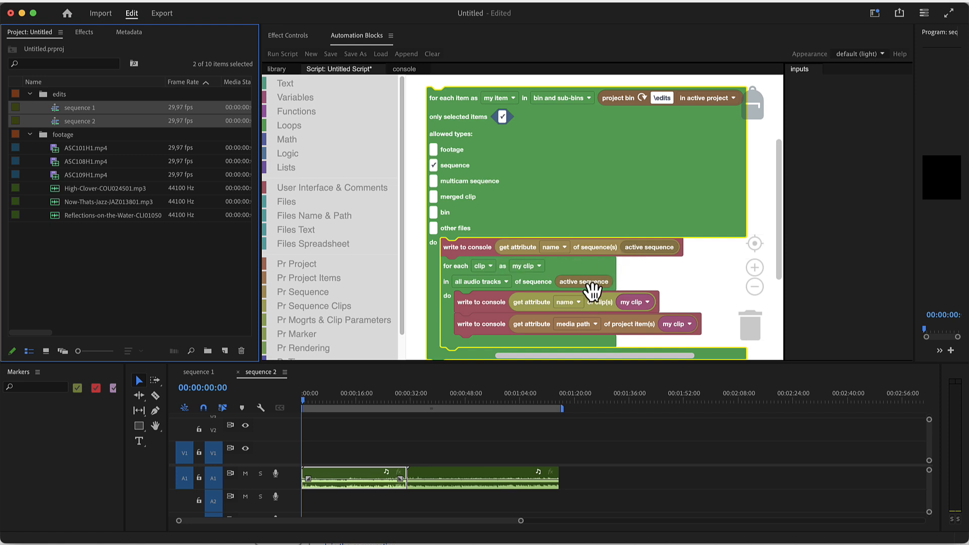
mouse_move(542, 248)
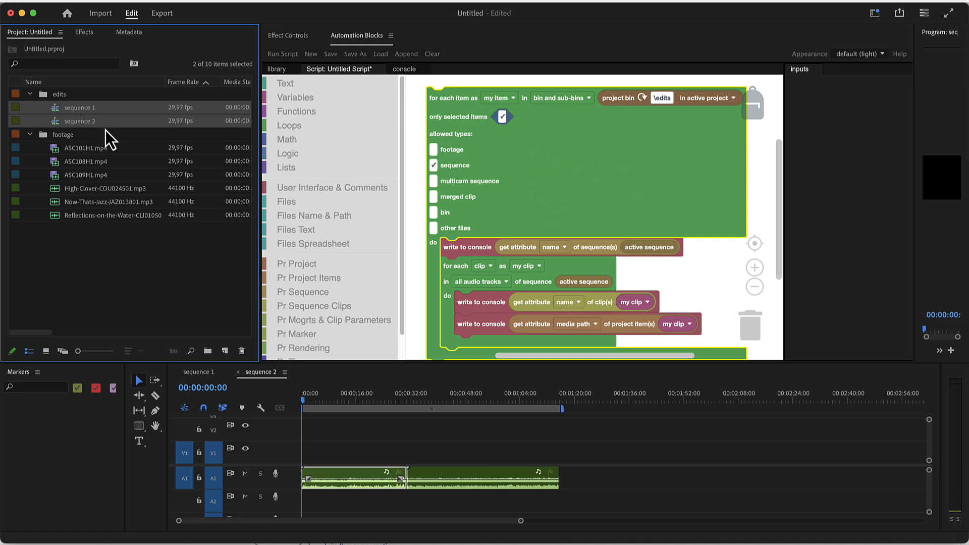
mouse_move(529, 150)
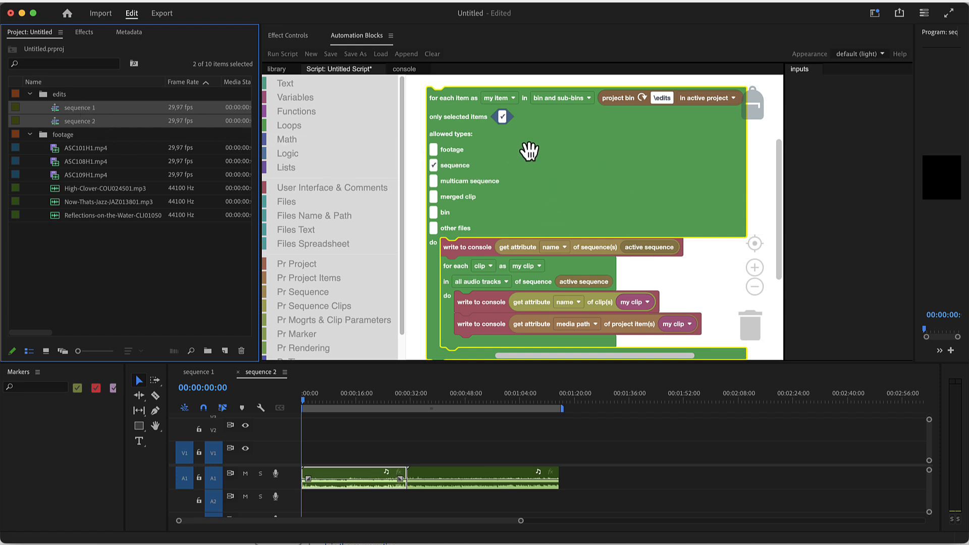
mouse_move(555, 162)
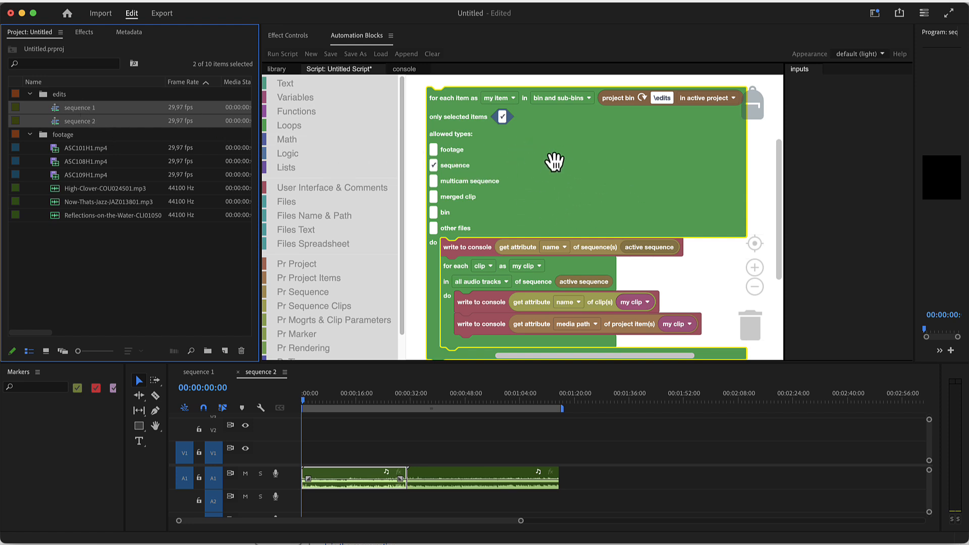
mouse_move(498, 98)
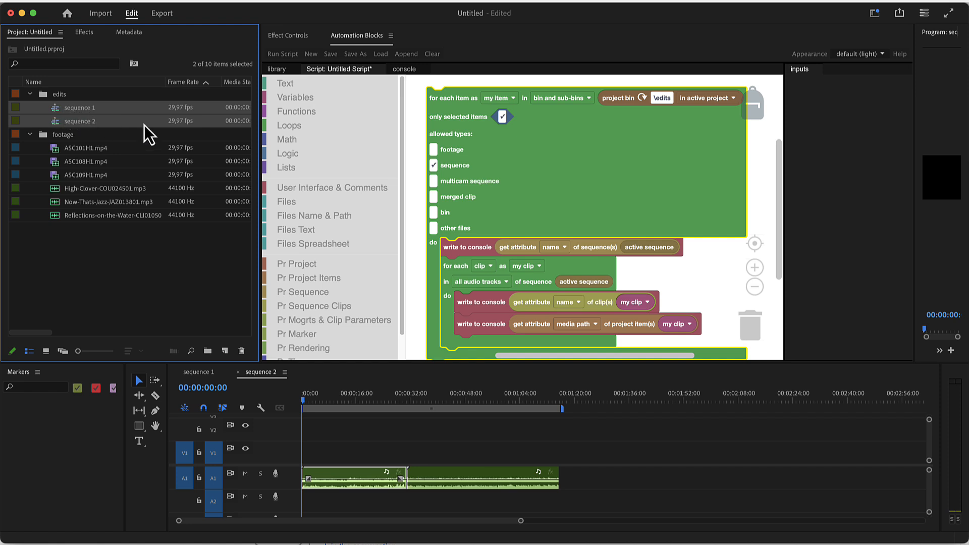
mouse_move(533, 274)
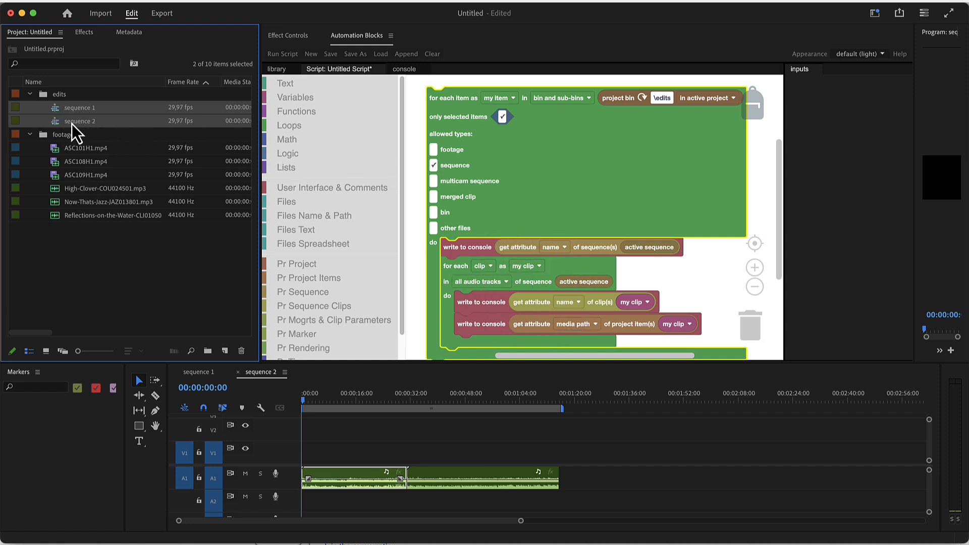
mouse_move(209, 122)
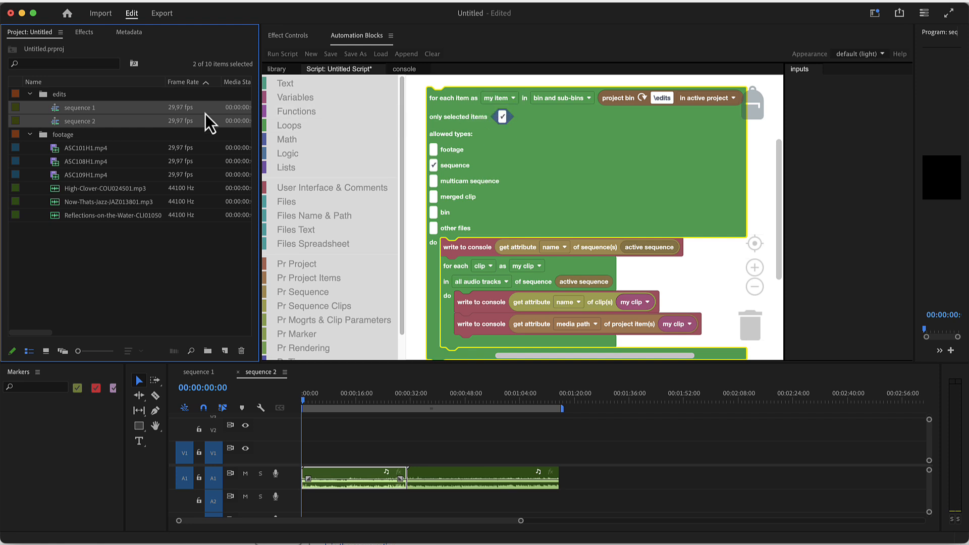
mouse_move(105, 133)
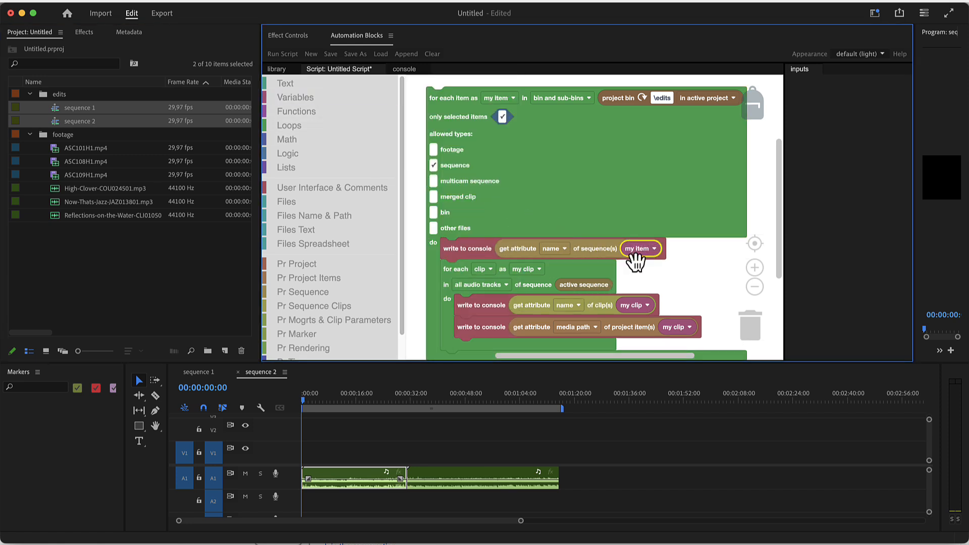
Replace the active sequence inputs with the 'my item' loop variable
click(296, 97)
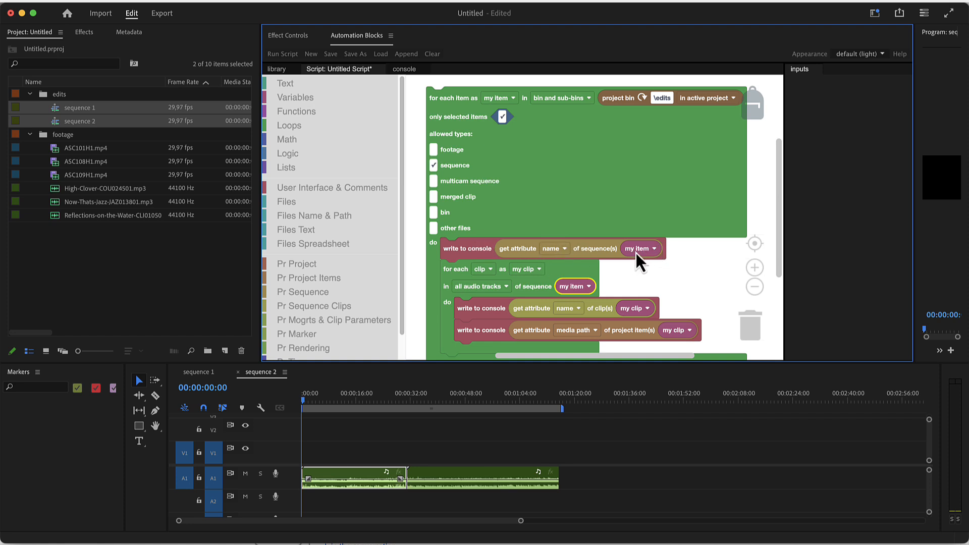
mouse_move(546, 176)
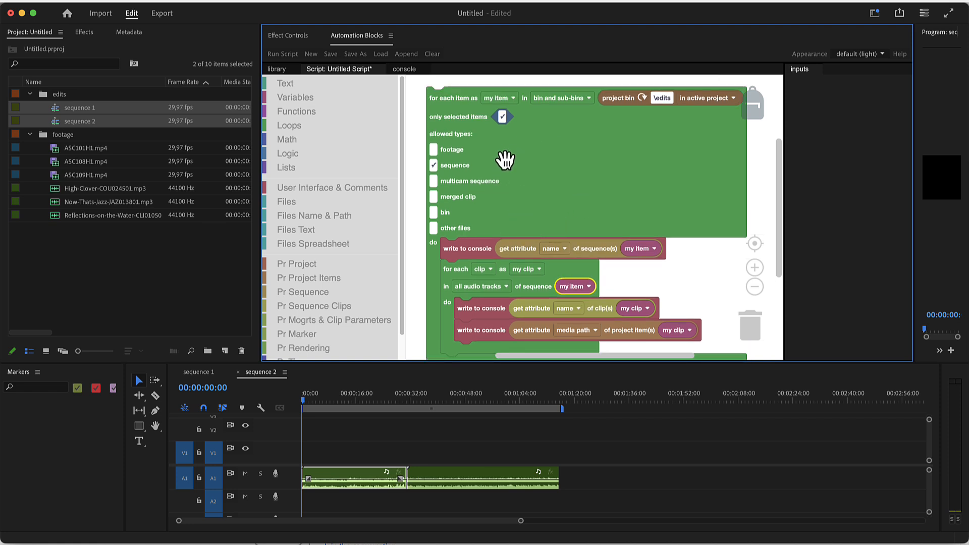
mouse_move(642, 264)
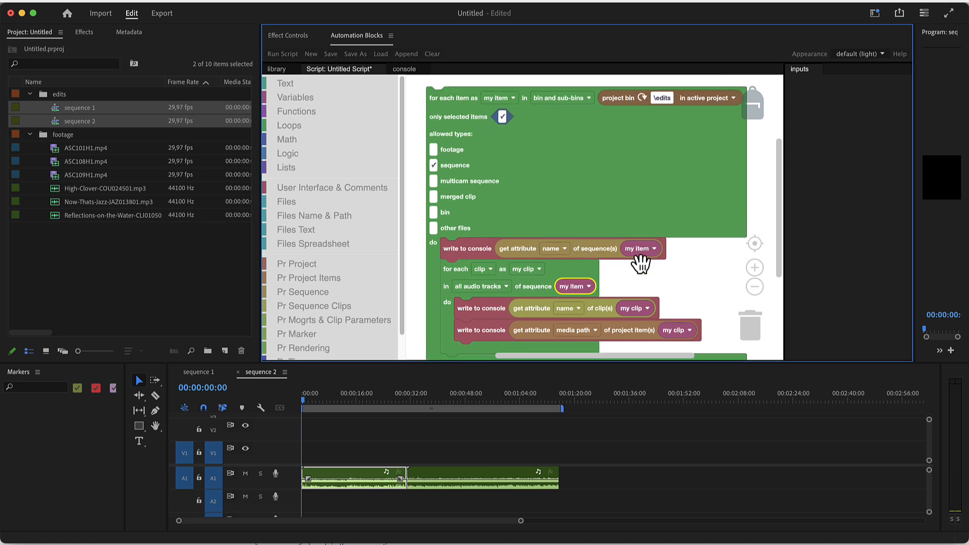
mouse_move(615, 272)
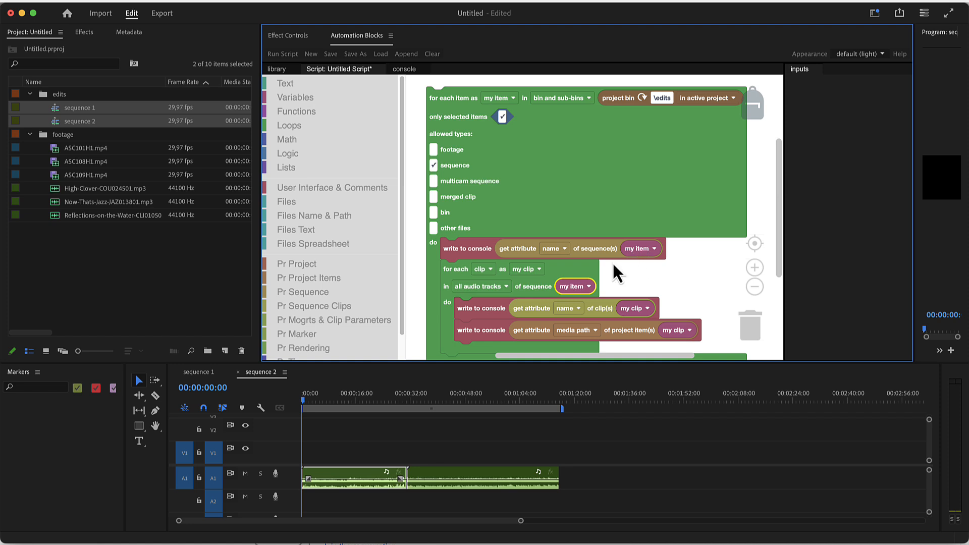
mouse_move(498, 126)
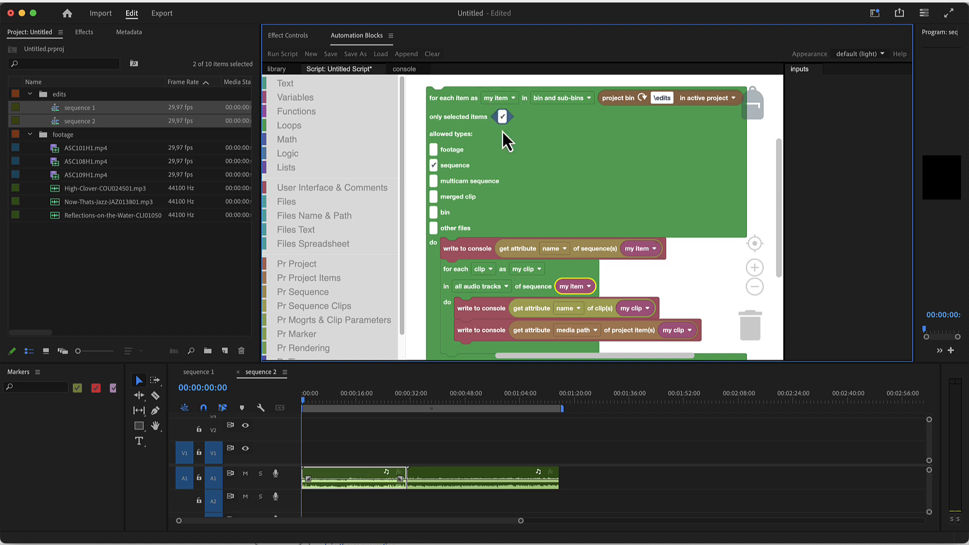
Rename the loop variable 'my item' to 'my sequence'
click(499, 97)
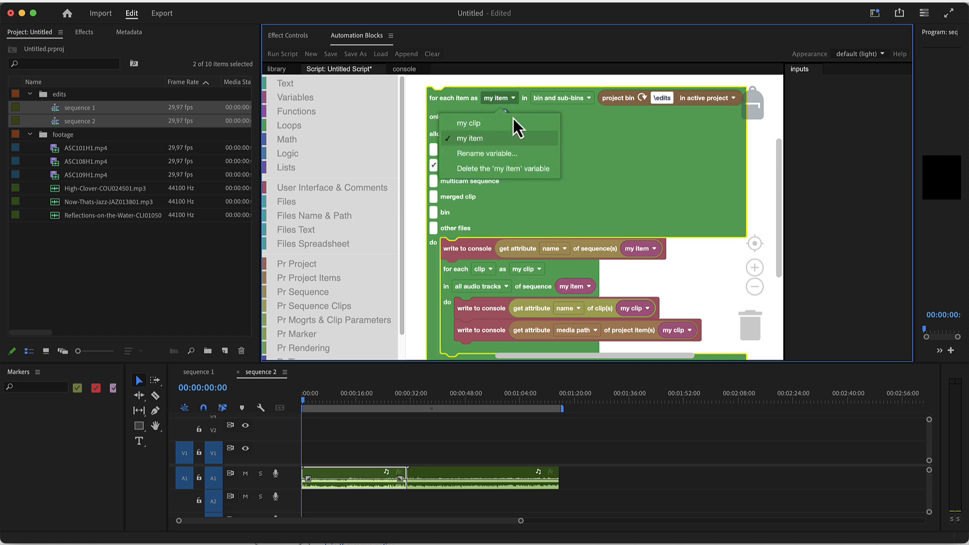
click(487, 153)
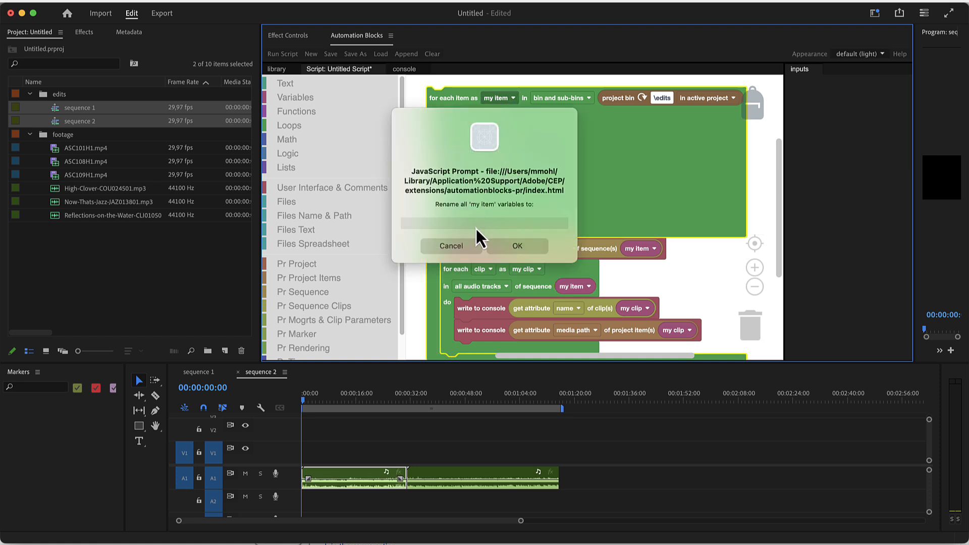
click(484, 223)
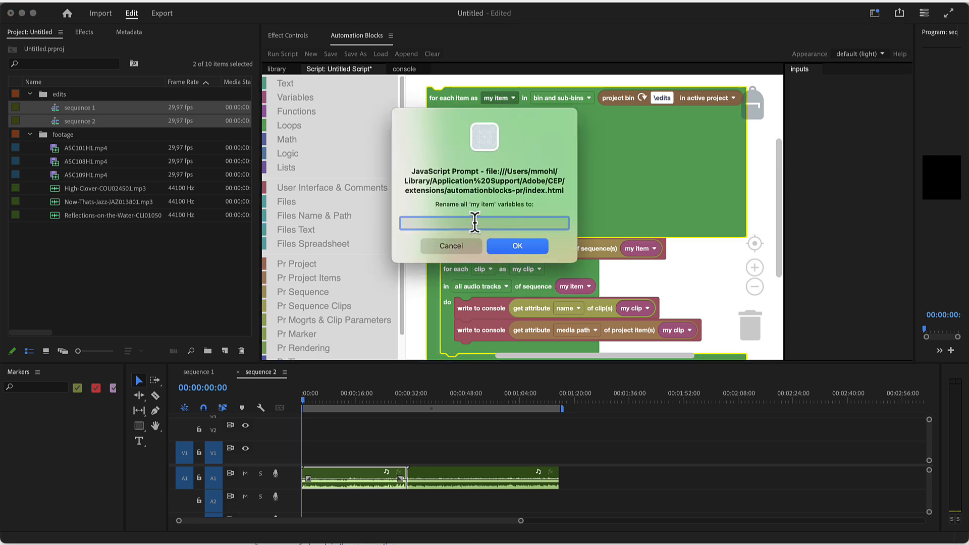
text(my sequence)
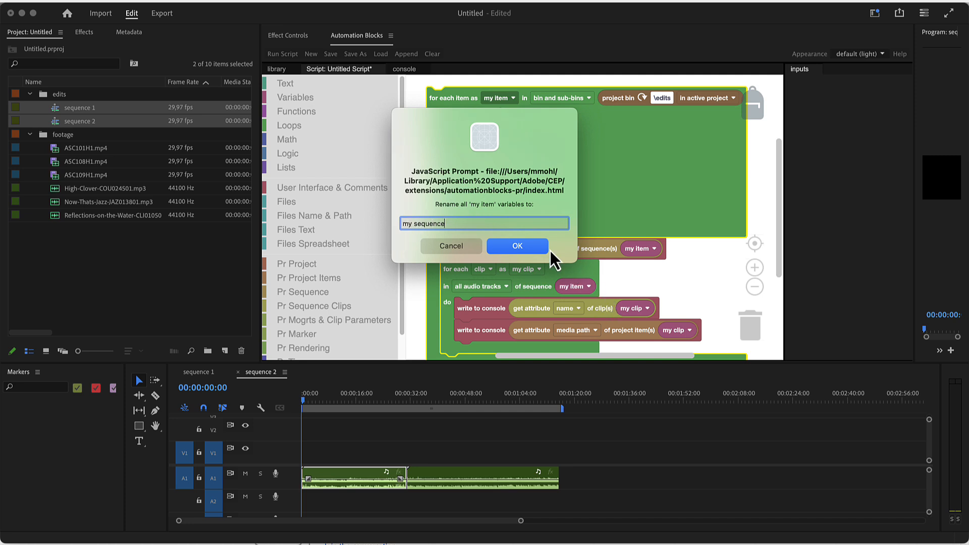
click(517, 246)
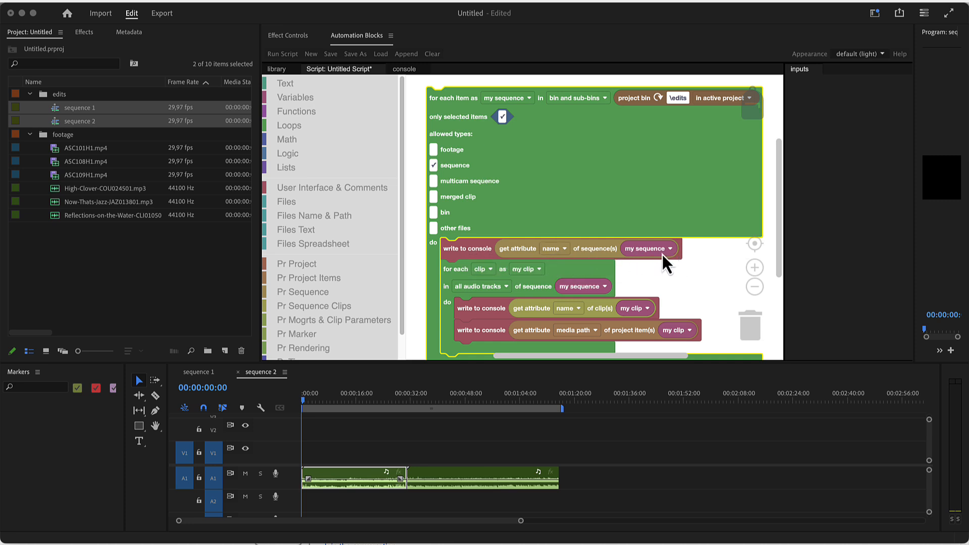
mouse_move(506, 118)
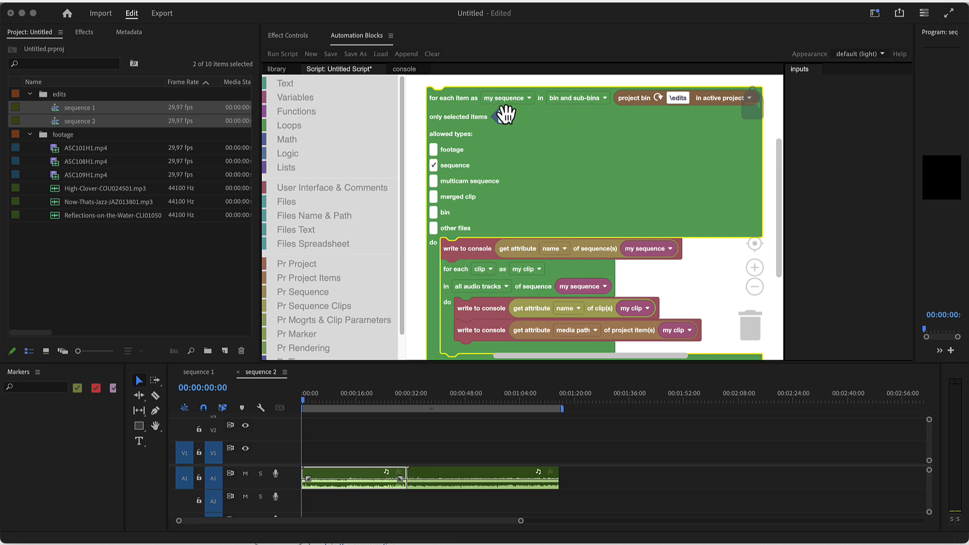
click(502, 116)
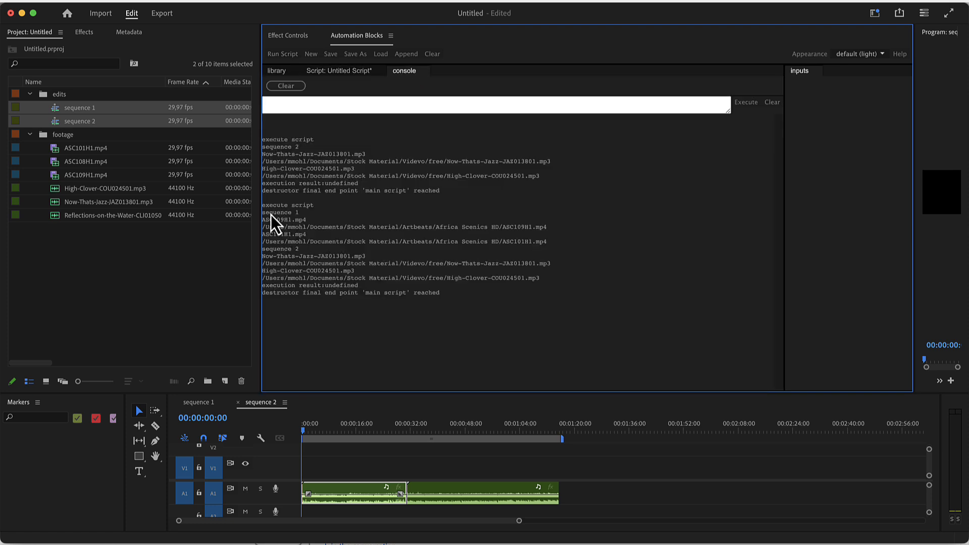
Review the printed clip names and paths, selecting the High-Clover media path
drag(264, 212, 303, 220)
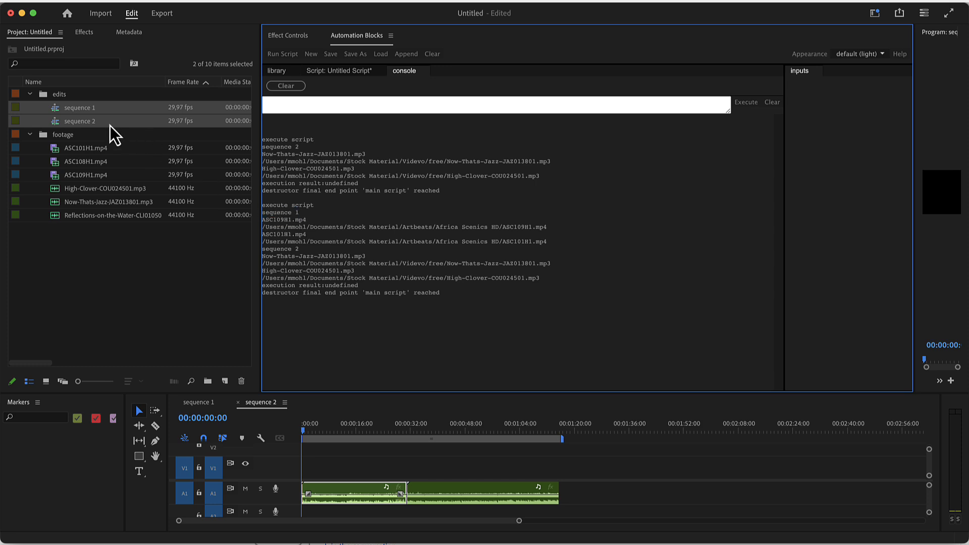
double_click(276, 219)
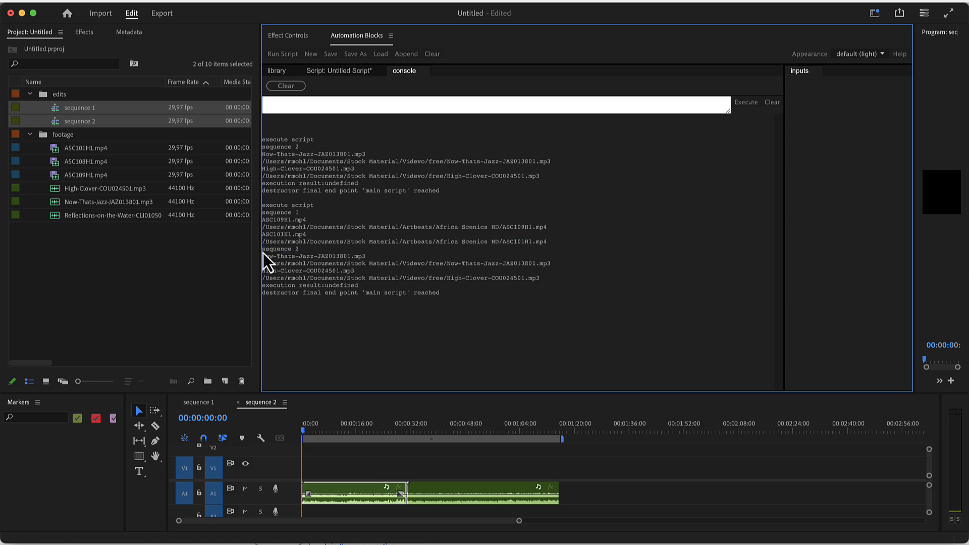
double_click(279, 248)
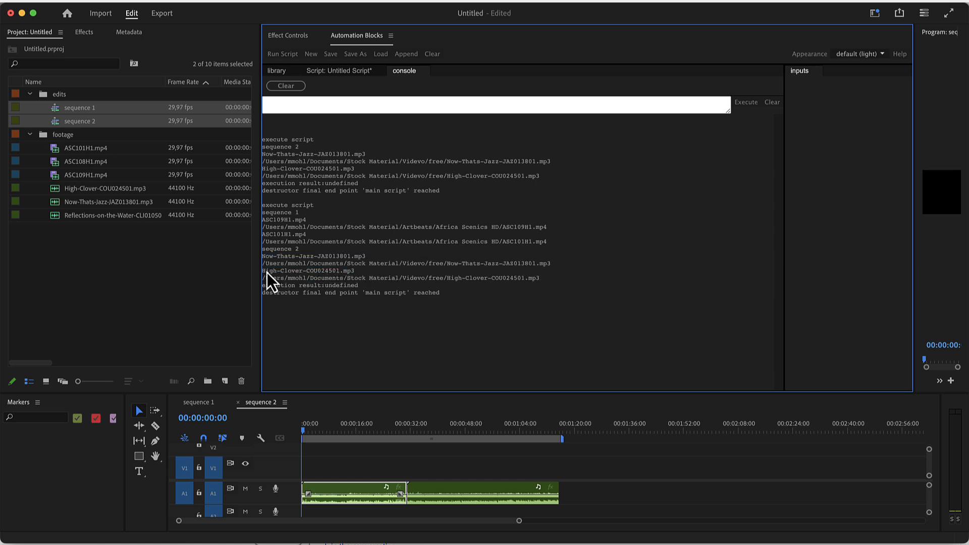
double_click(307, 270)
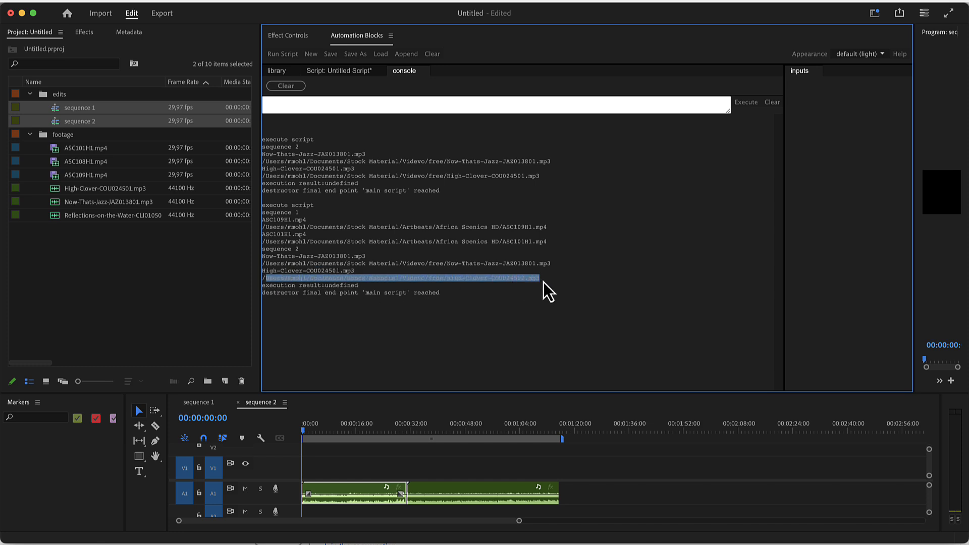
mouse_move(354, 196)
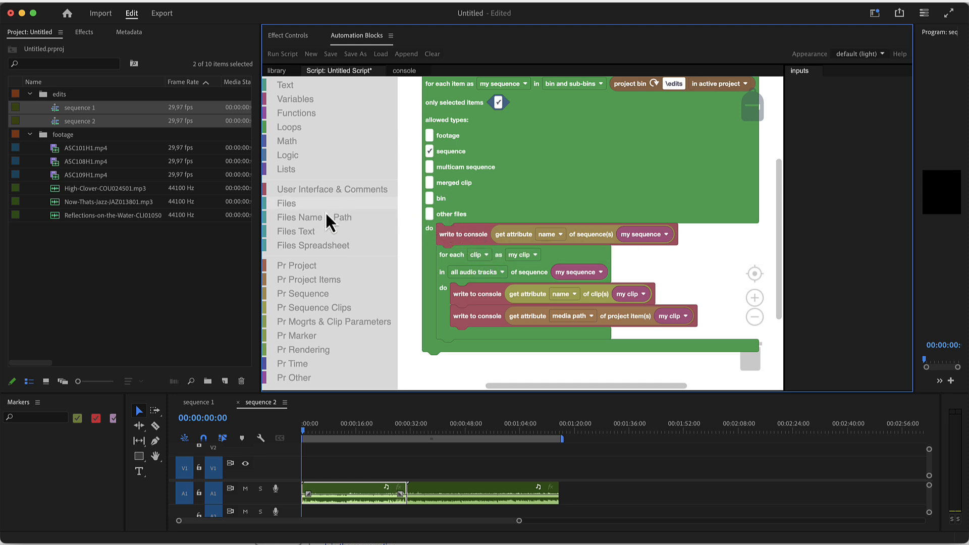
Open the Files Spreadsheet block category to show row and cell blocks
click(313, 245)
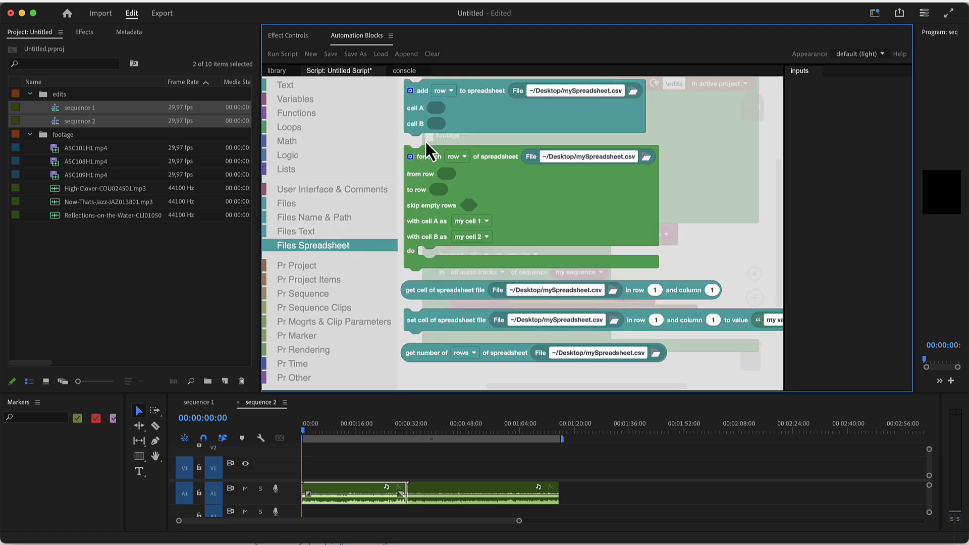